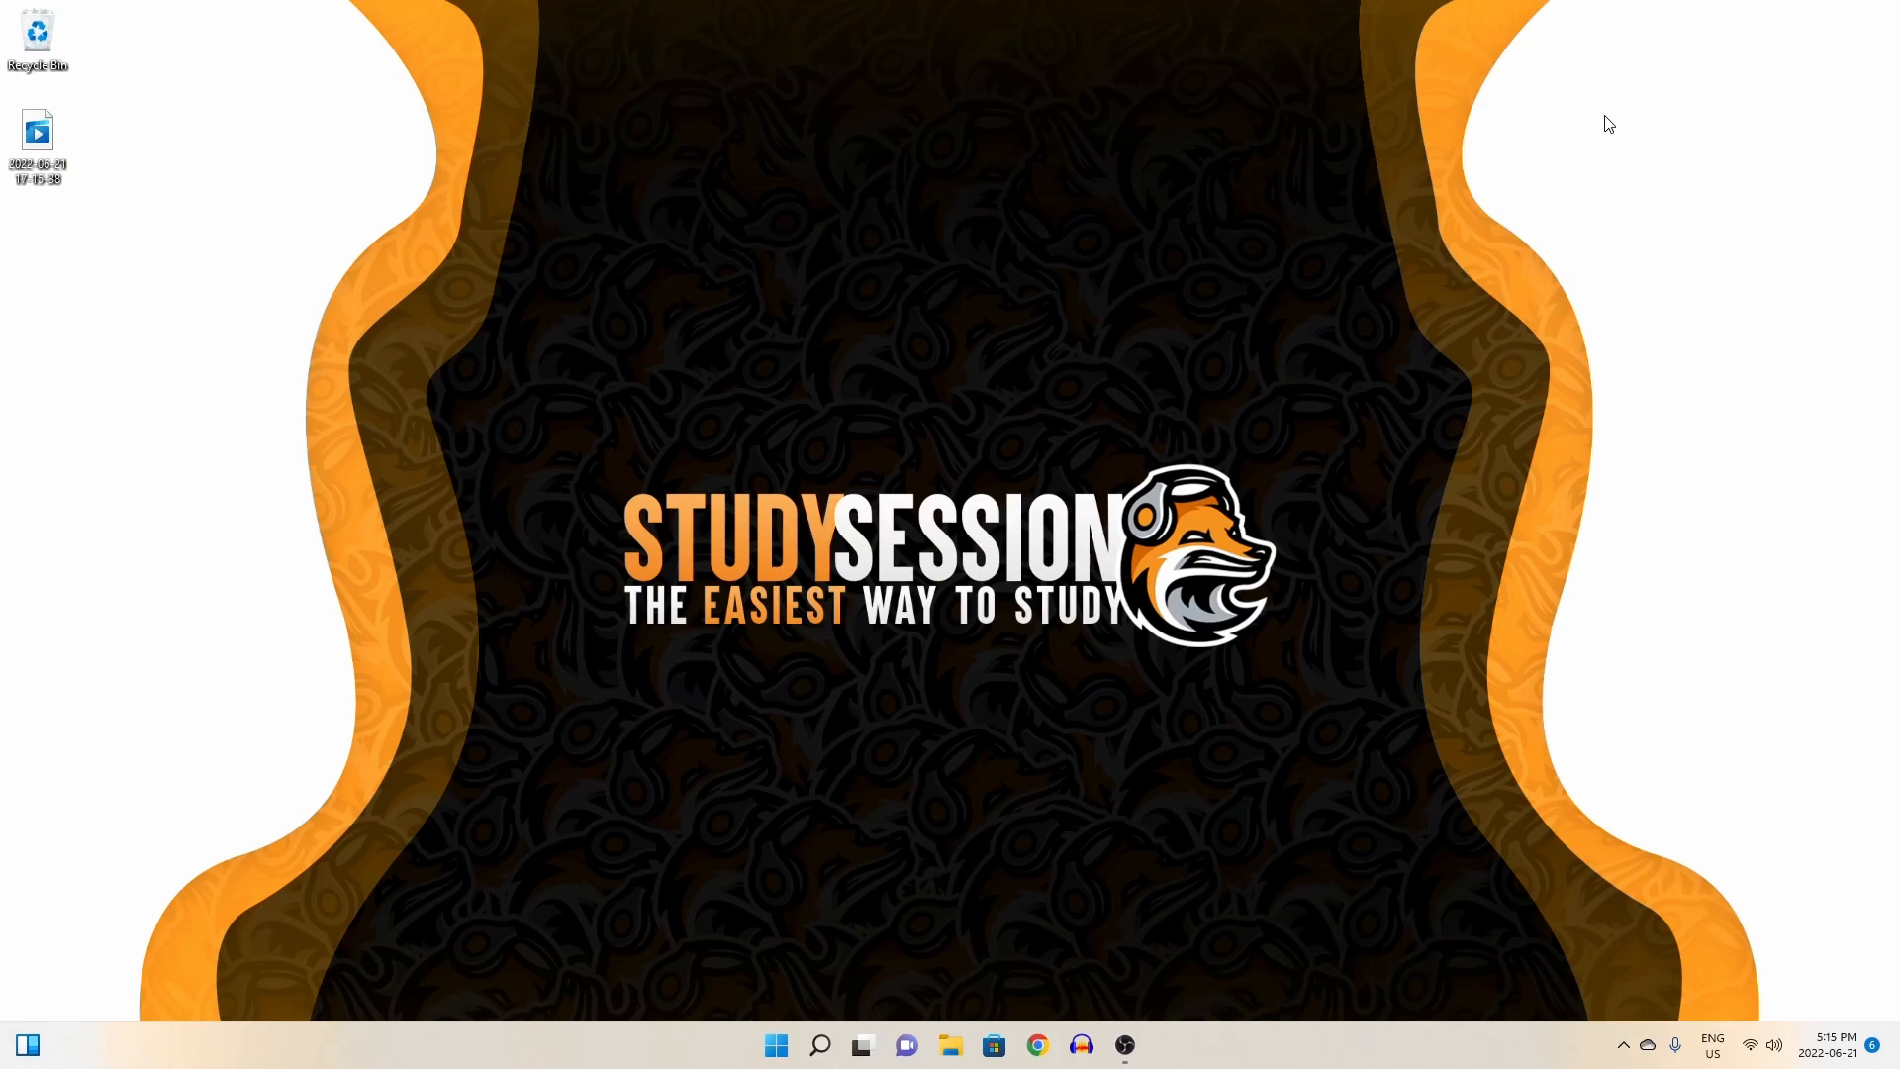
mouse_move(1146, 865)
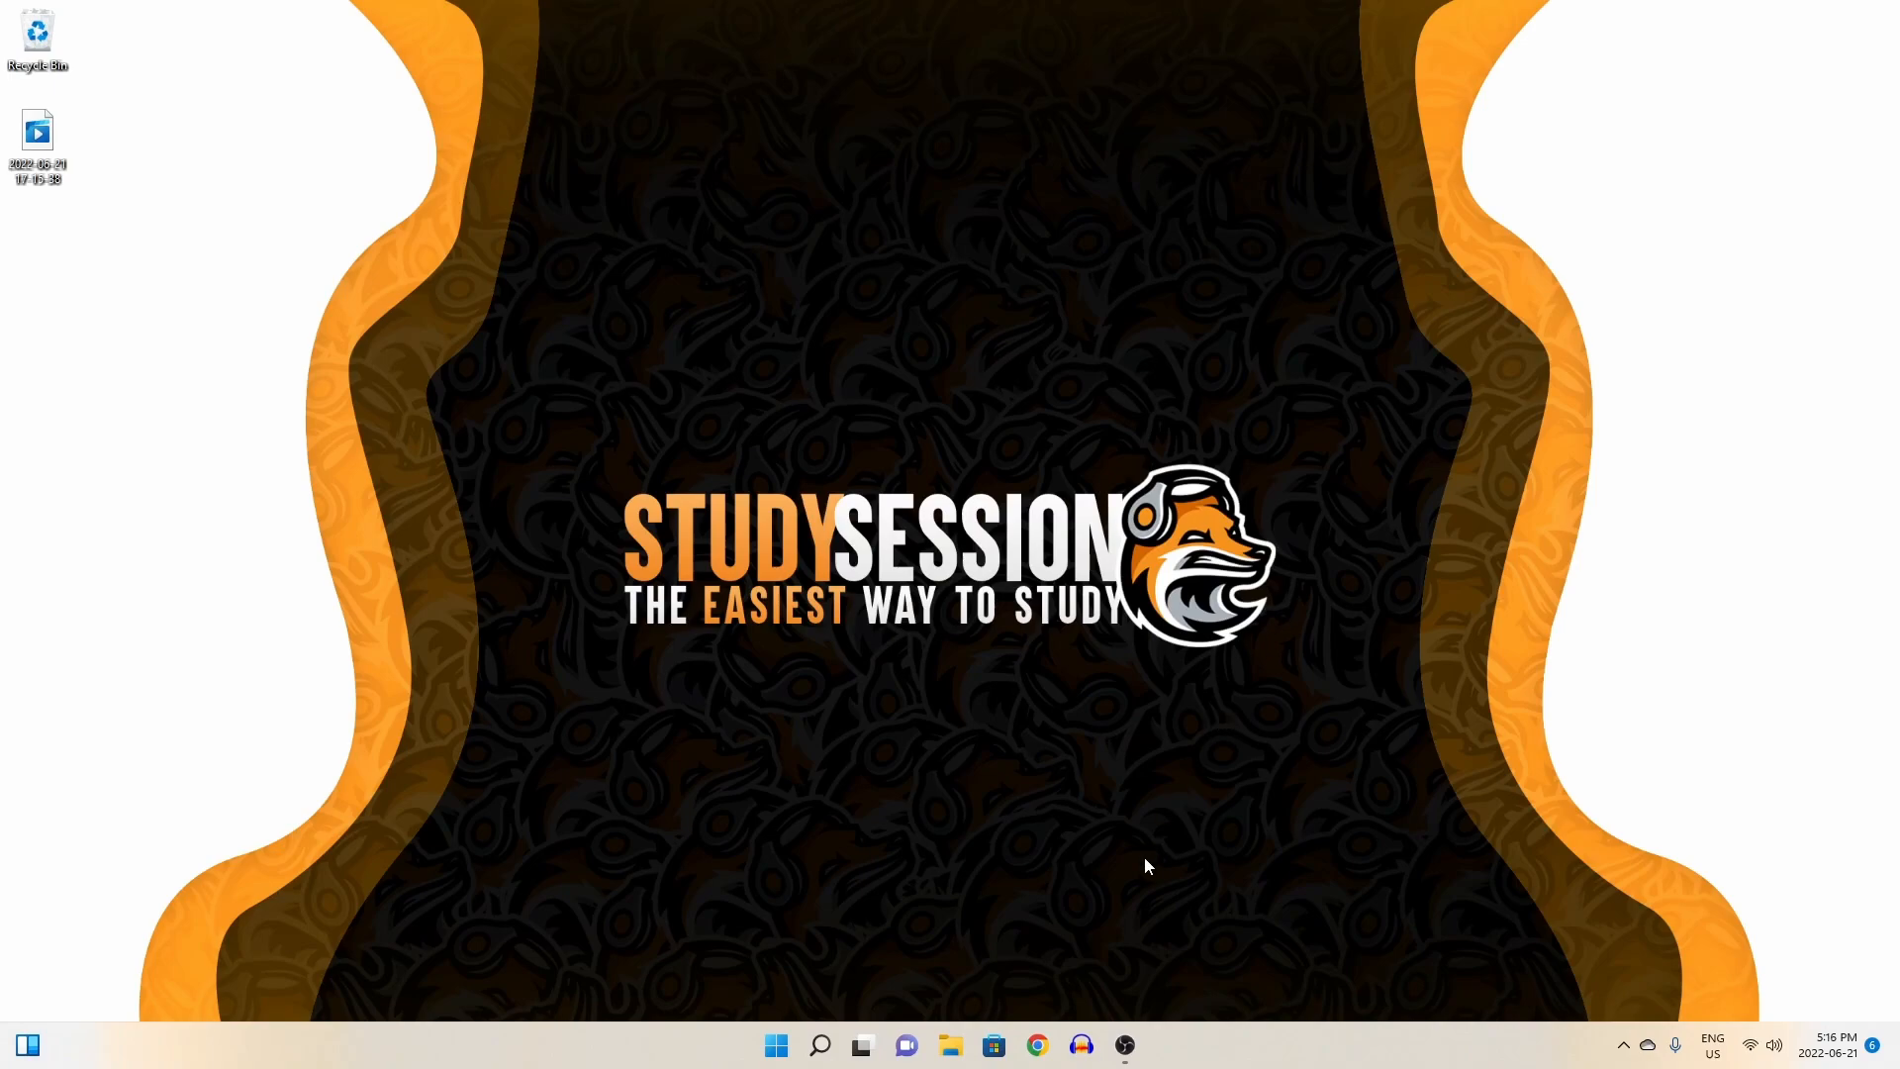
Search Google for "download visual studio code" and open the code.visualstudio.com result.
click(1035, 1045)
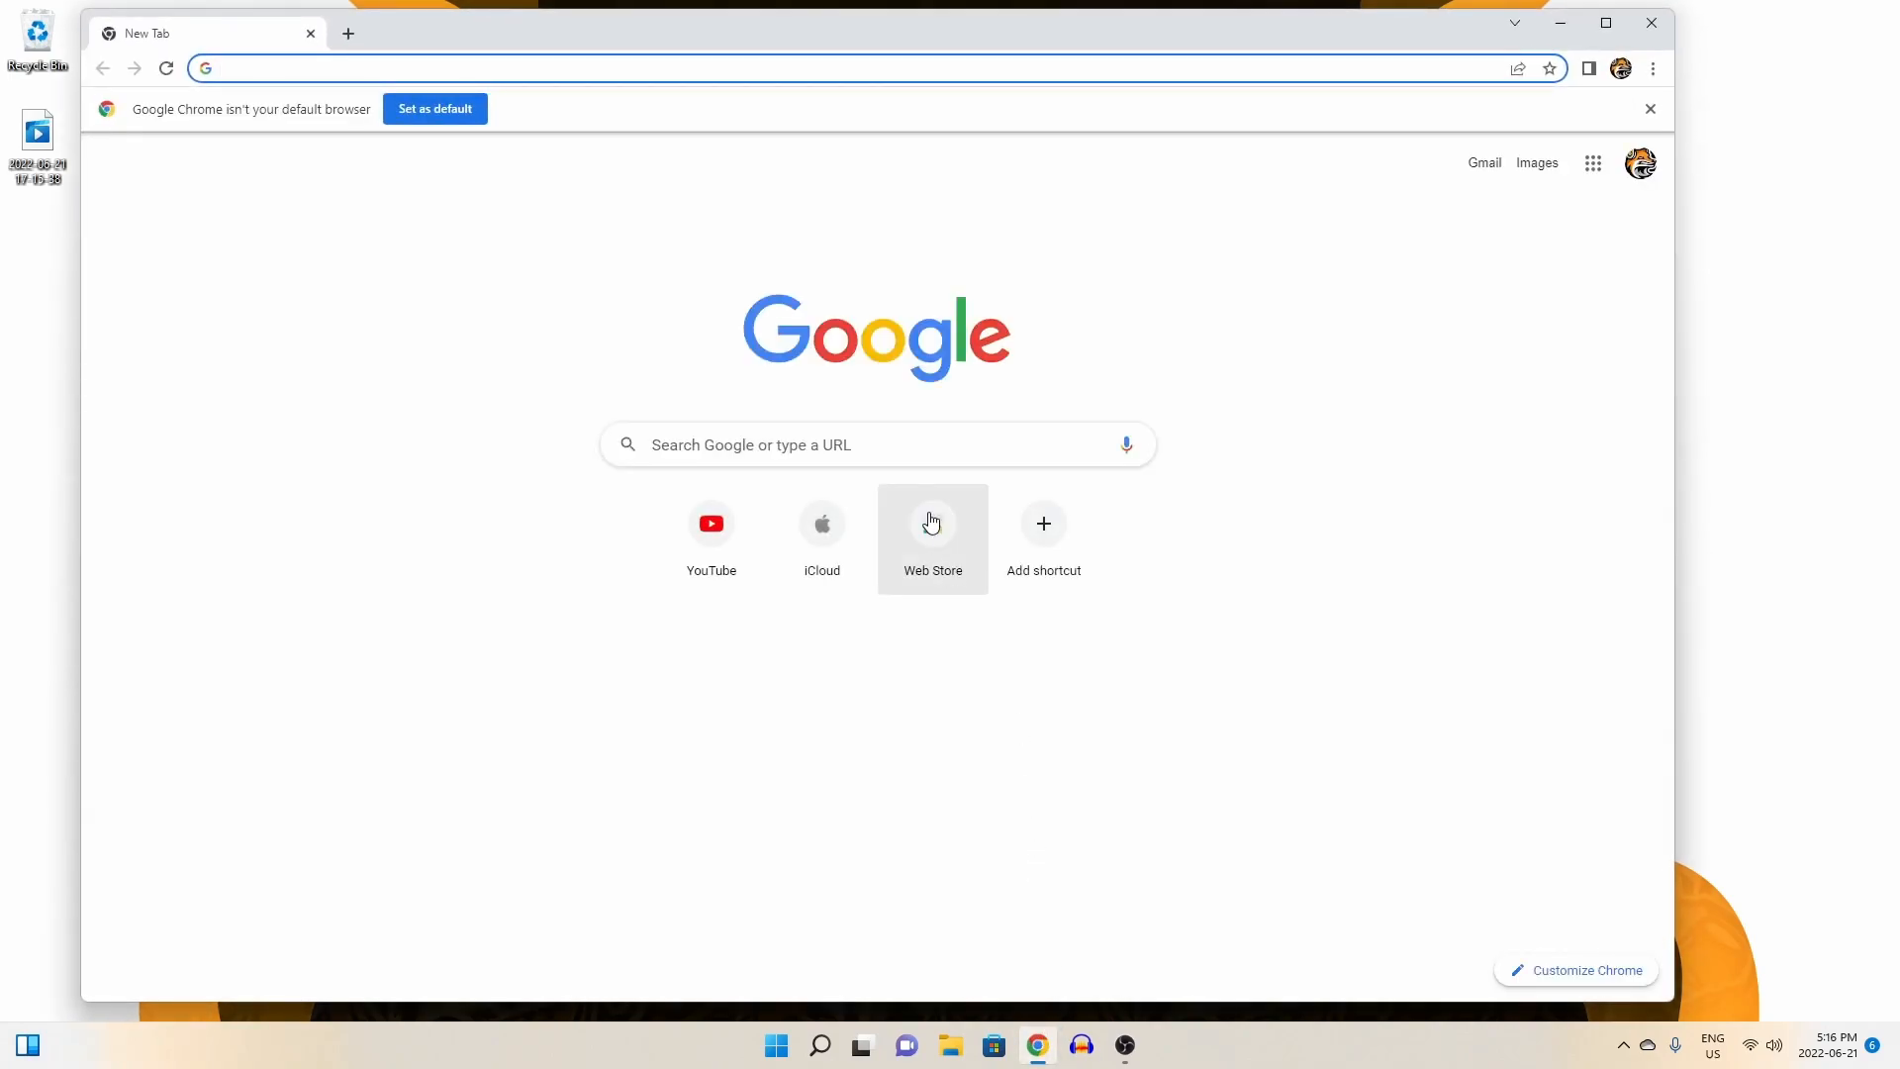
text(download v)
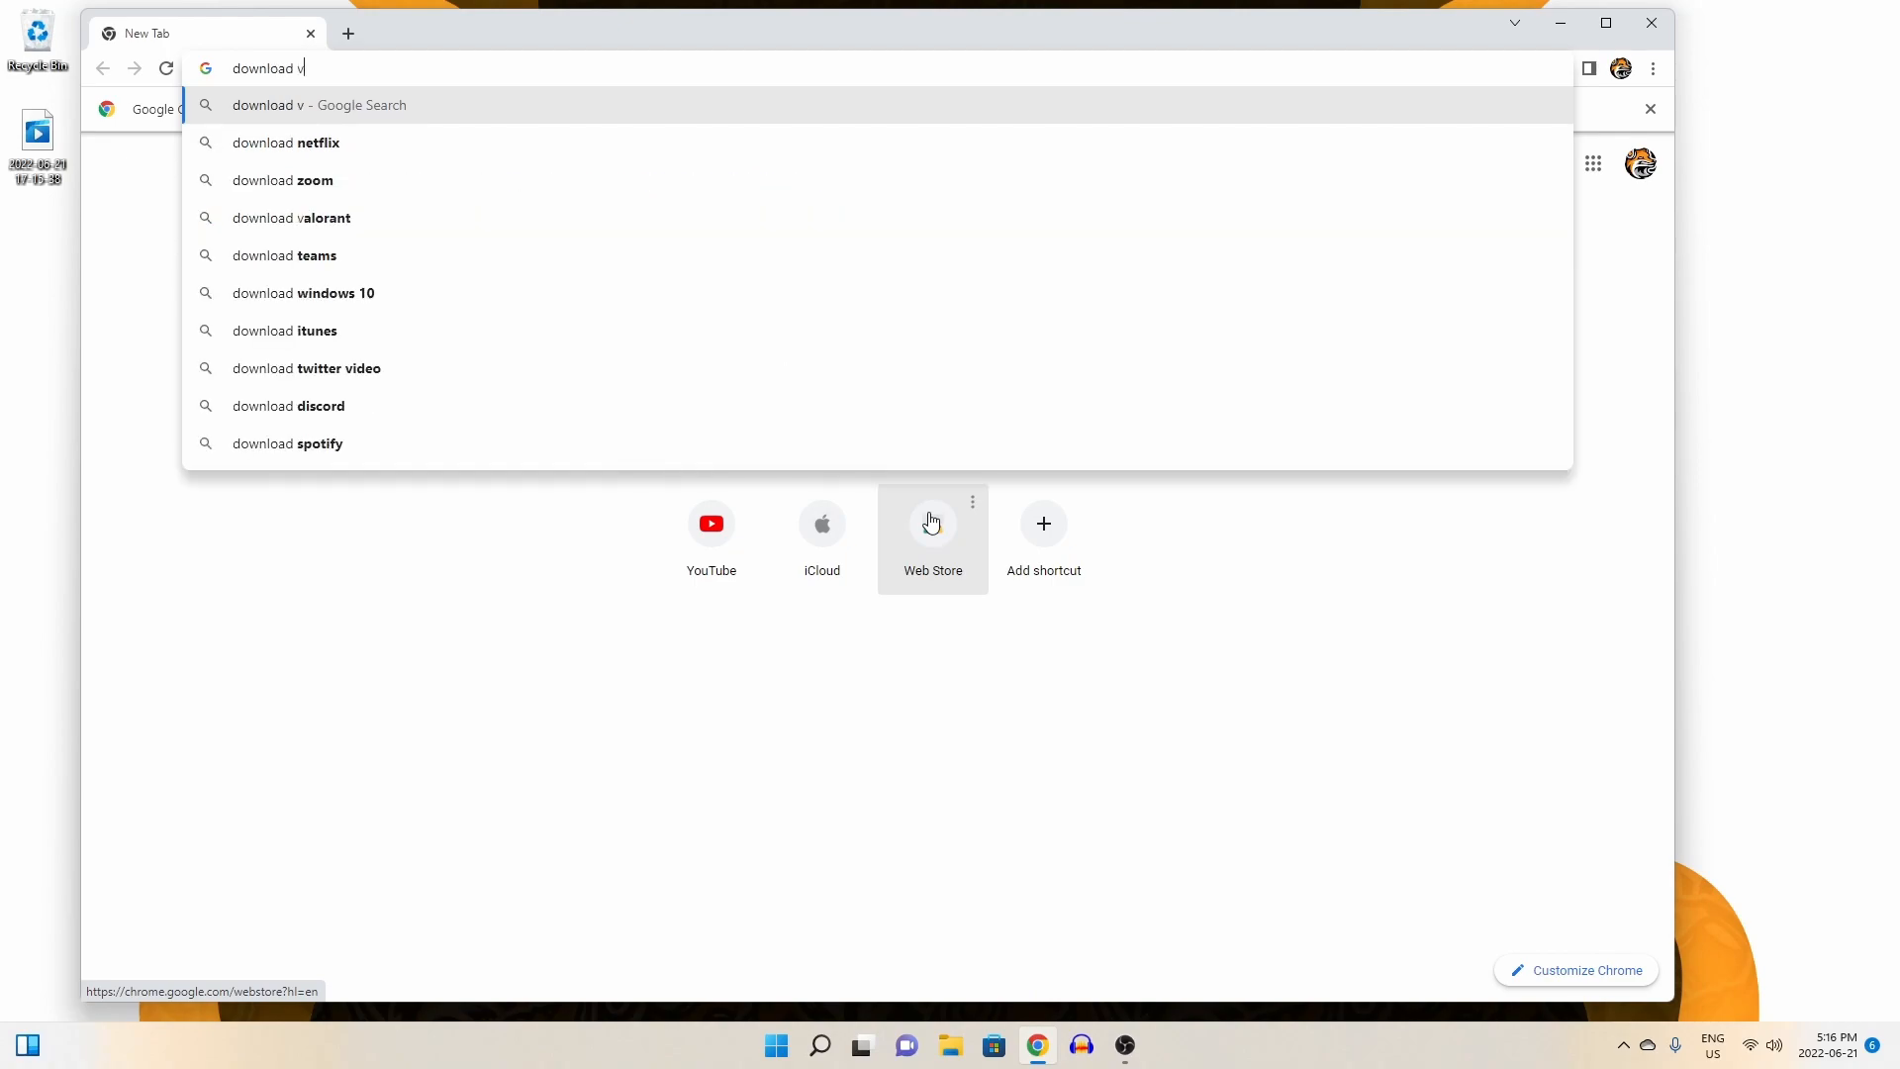
text(isual studio code)
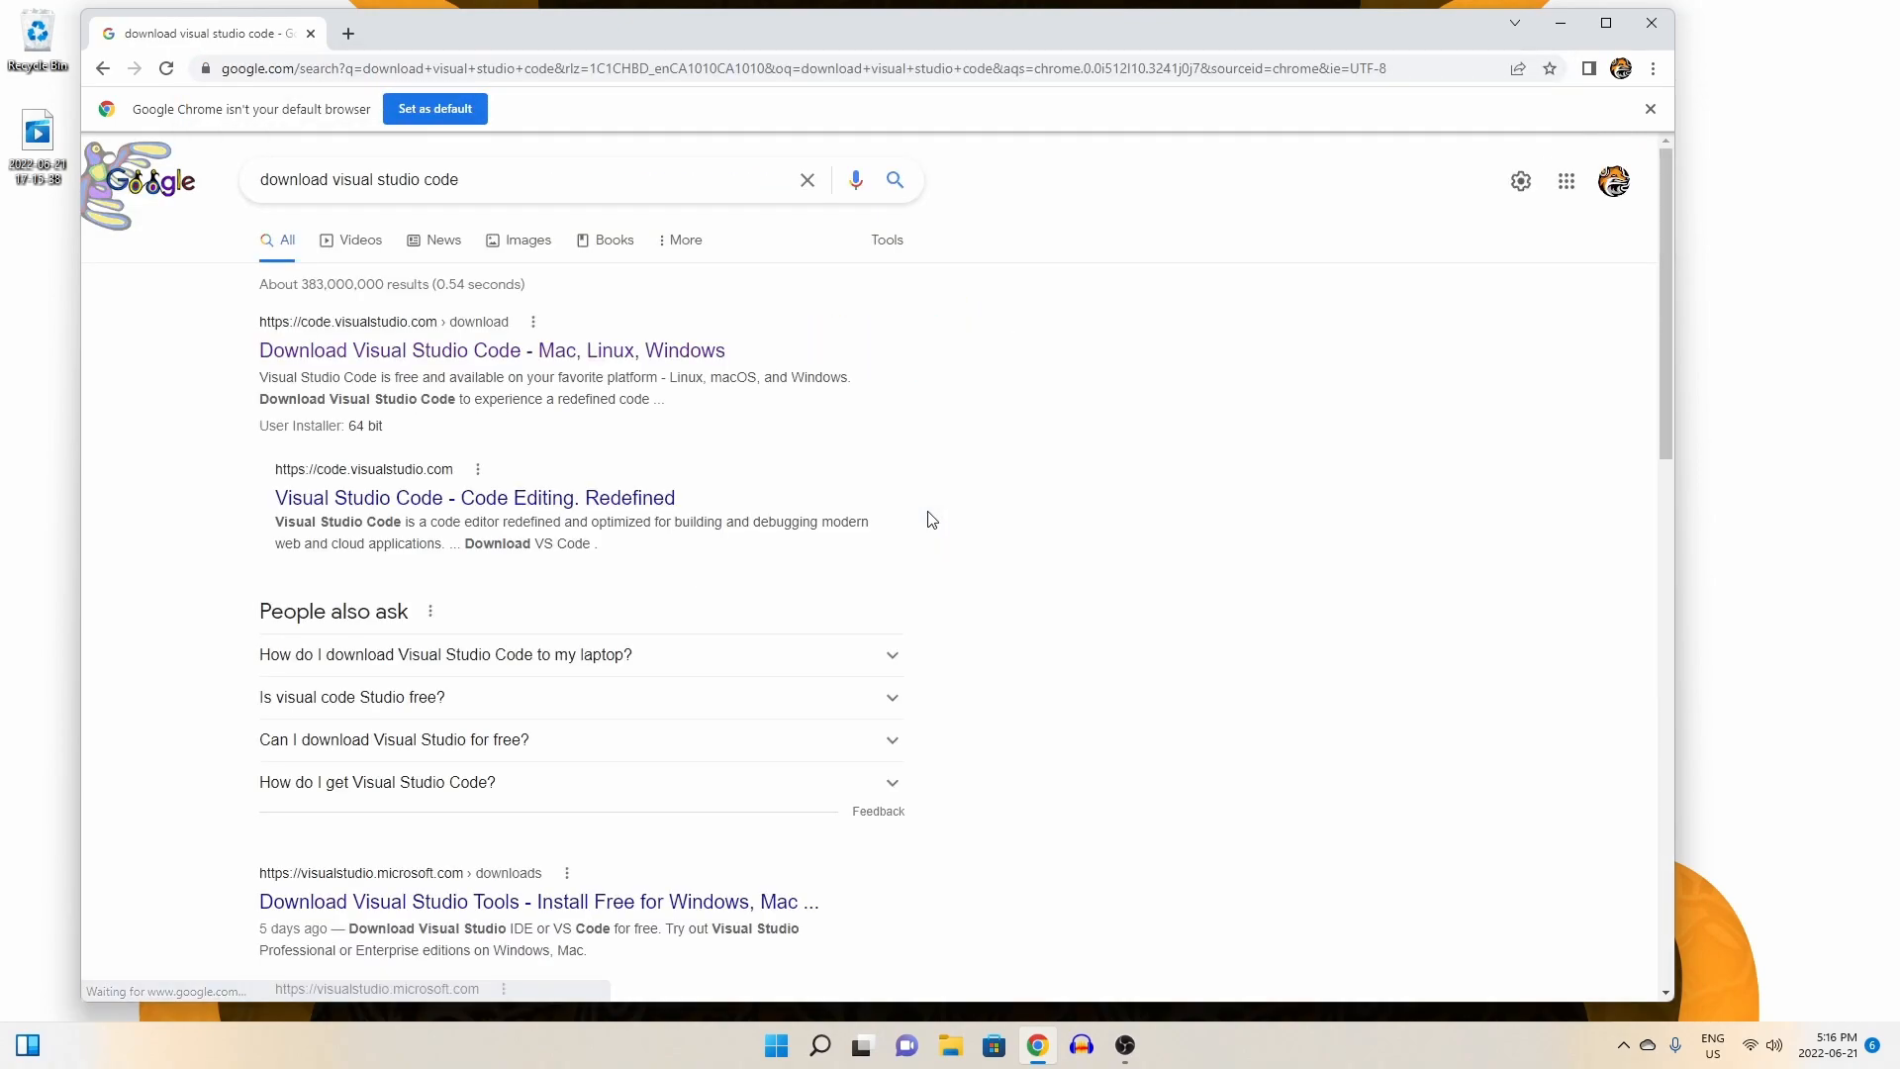
mouse_move(449, 350)
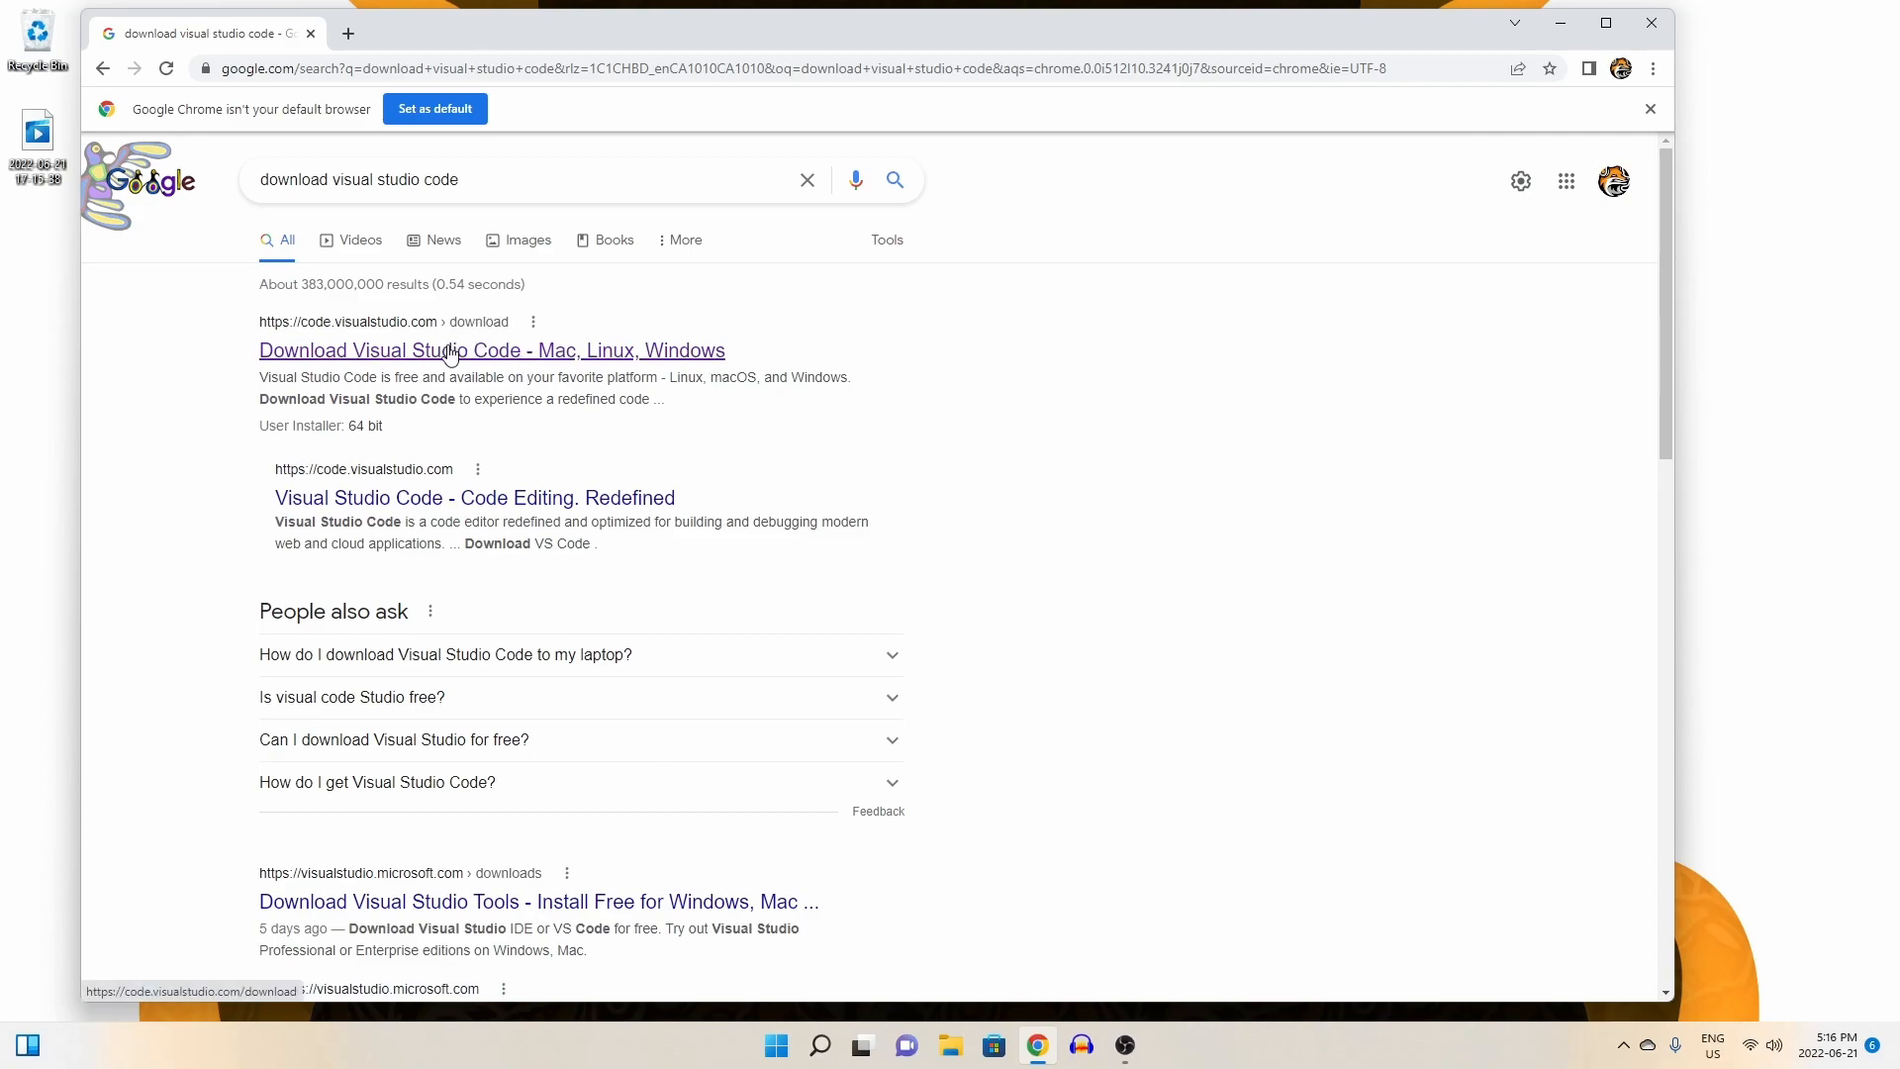
click(491, 350)
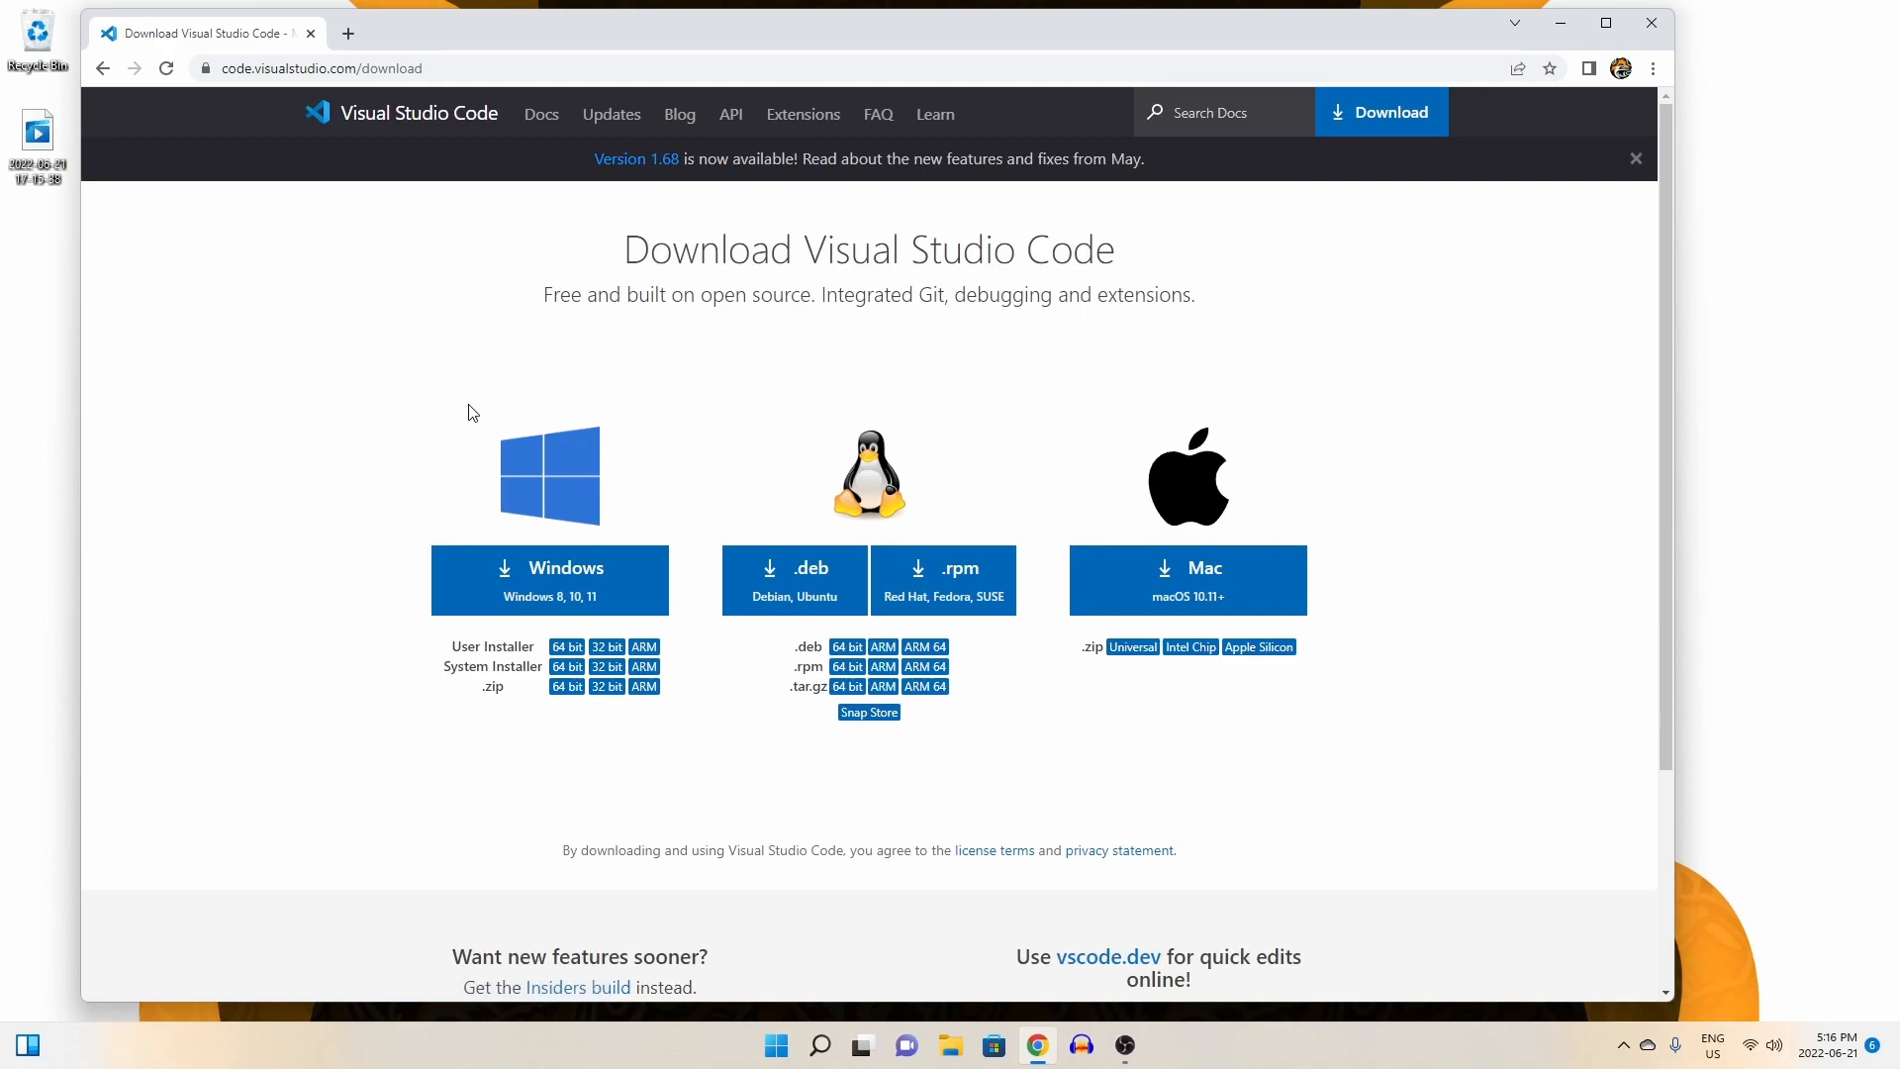
click(548, 568)
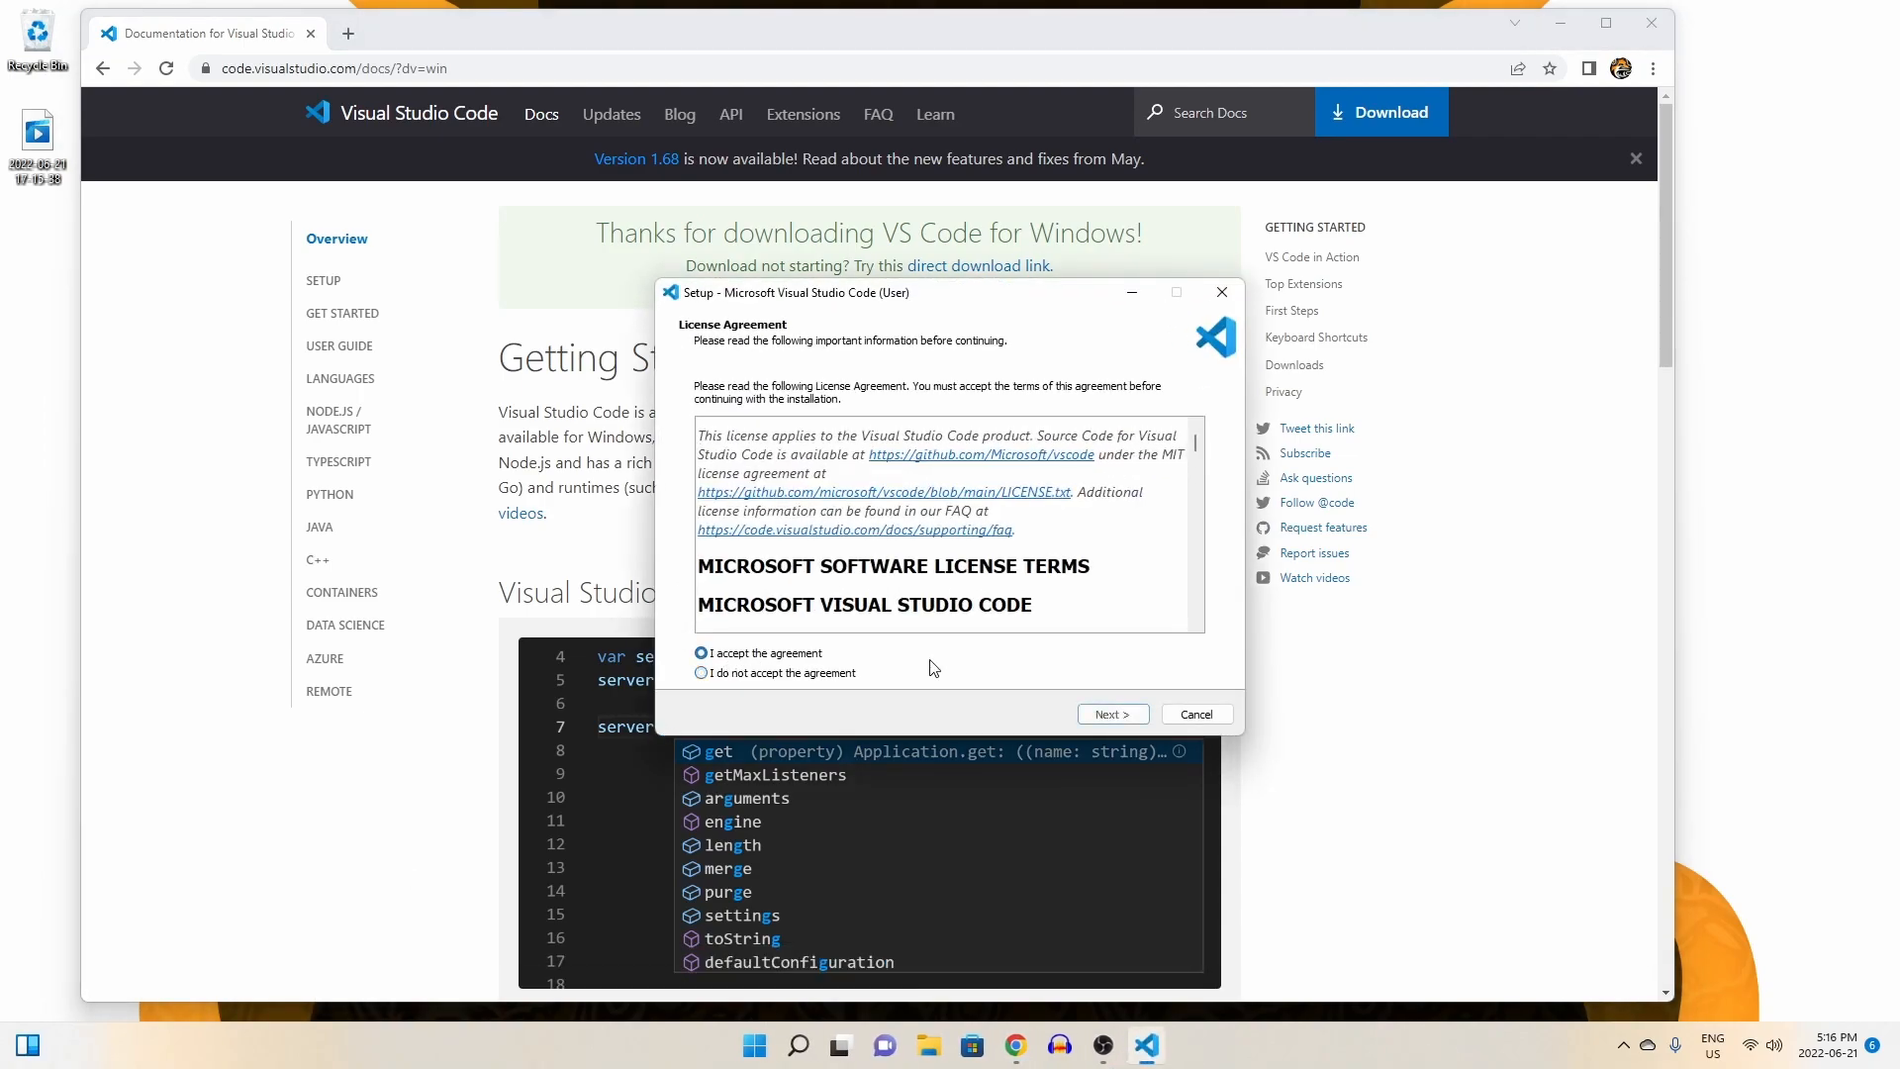
Accept the license, keep default folders, add a desktop icon, install, and finish launching VS Code.
click(1111, 715)
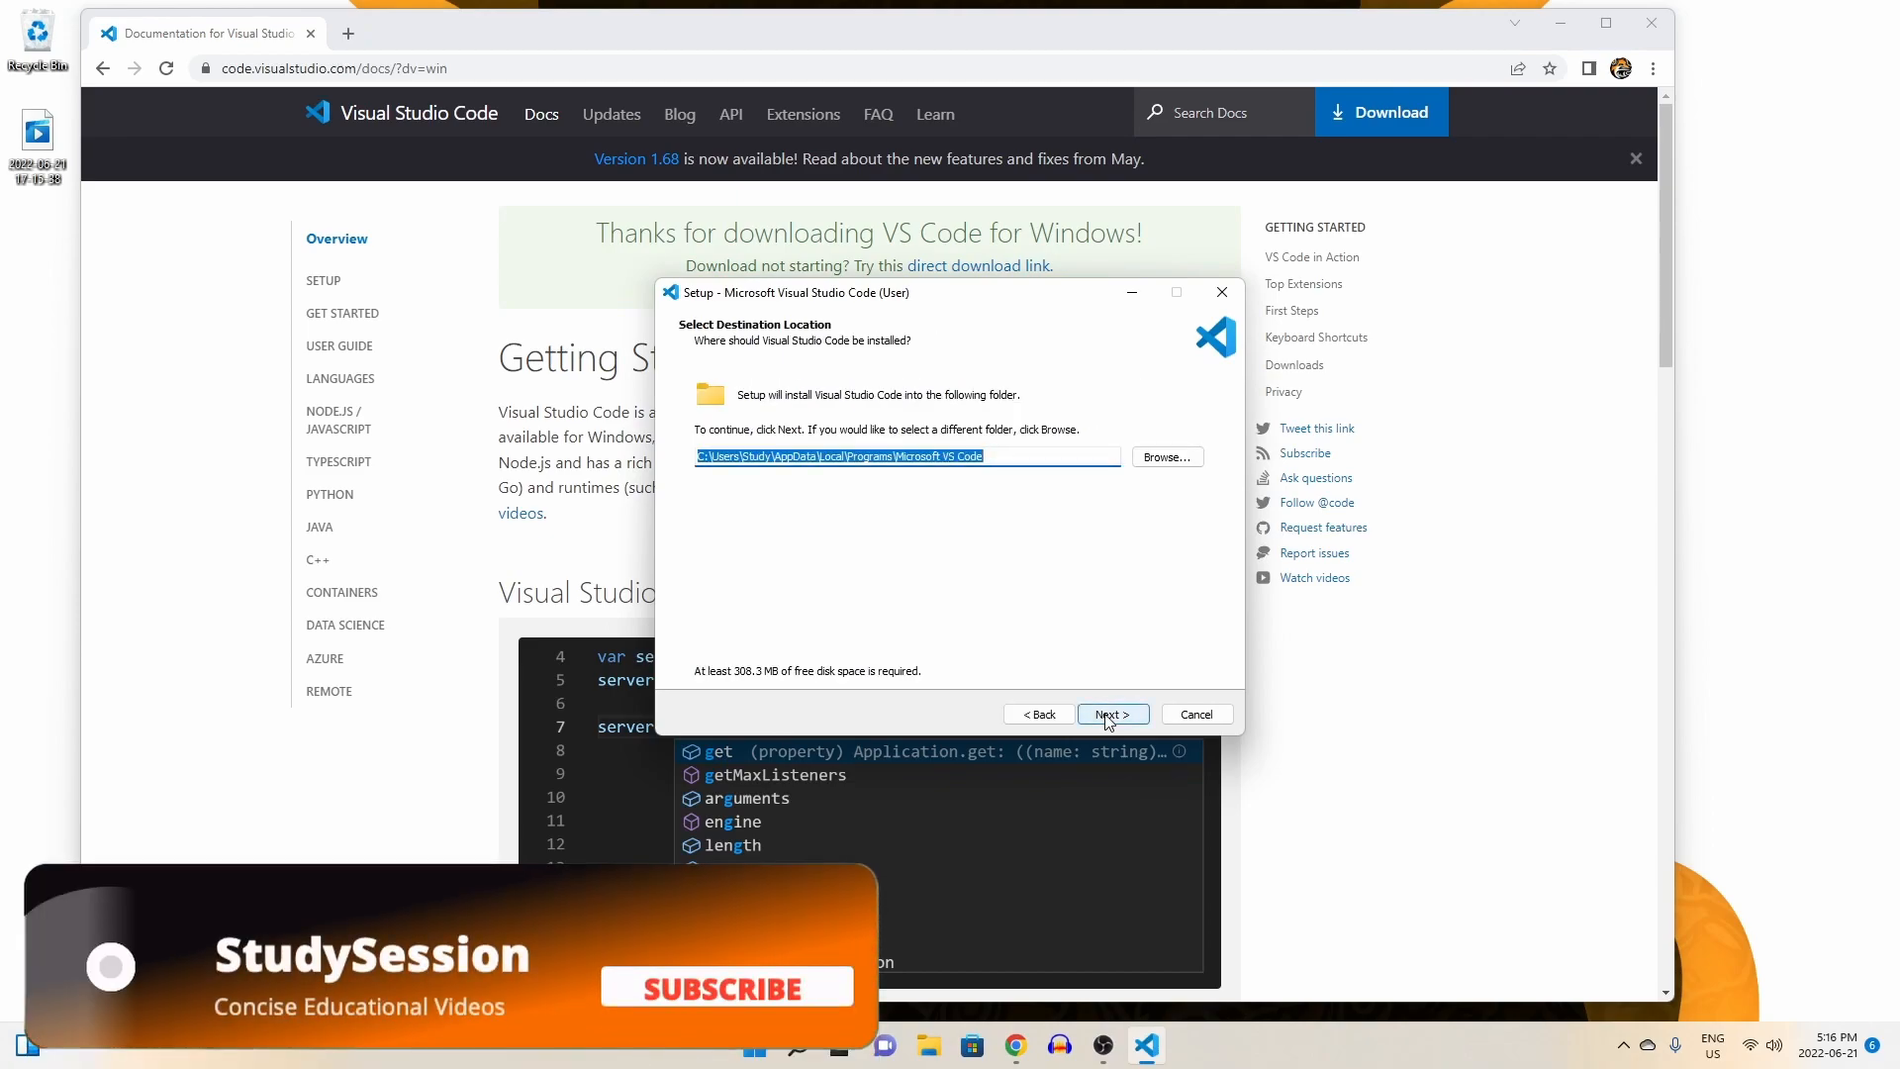
click(1111, 714)
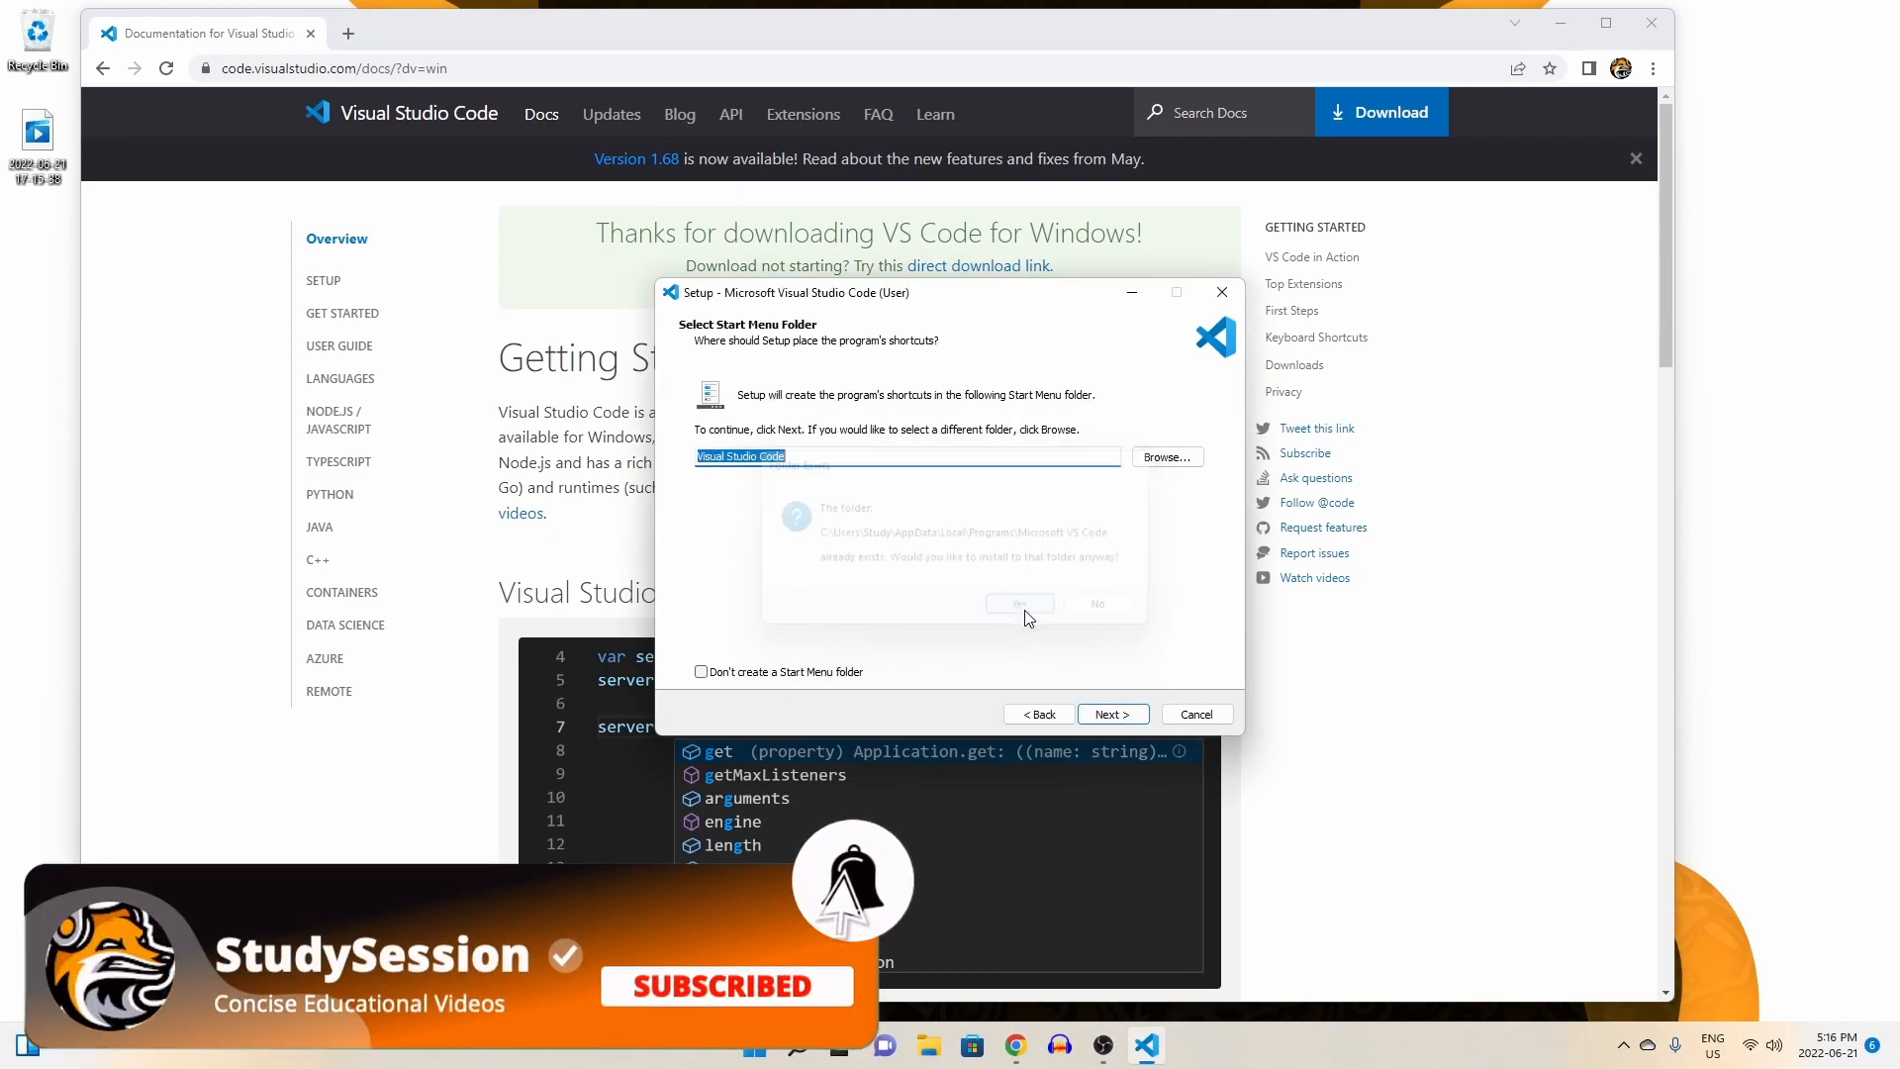
click(1019, 603)
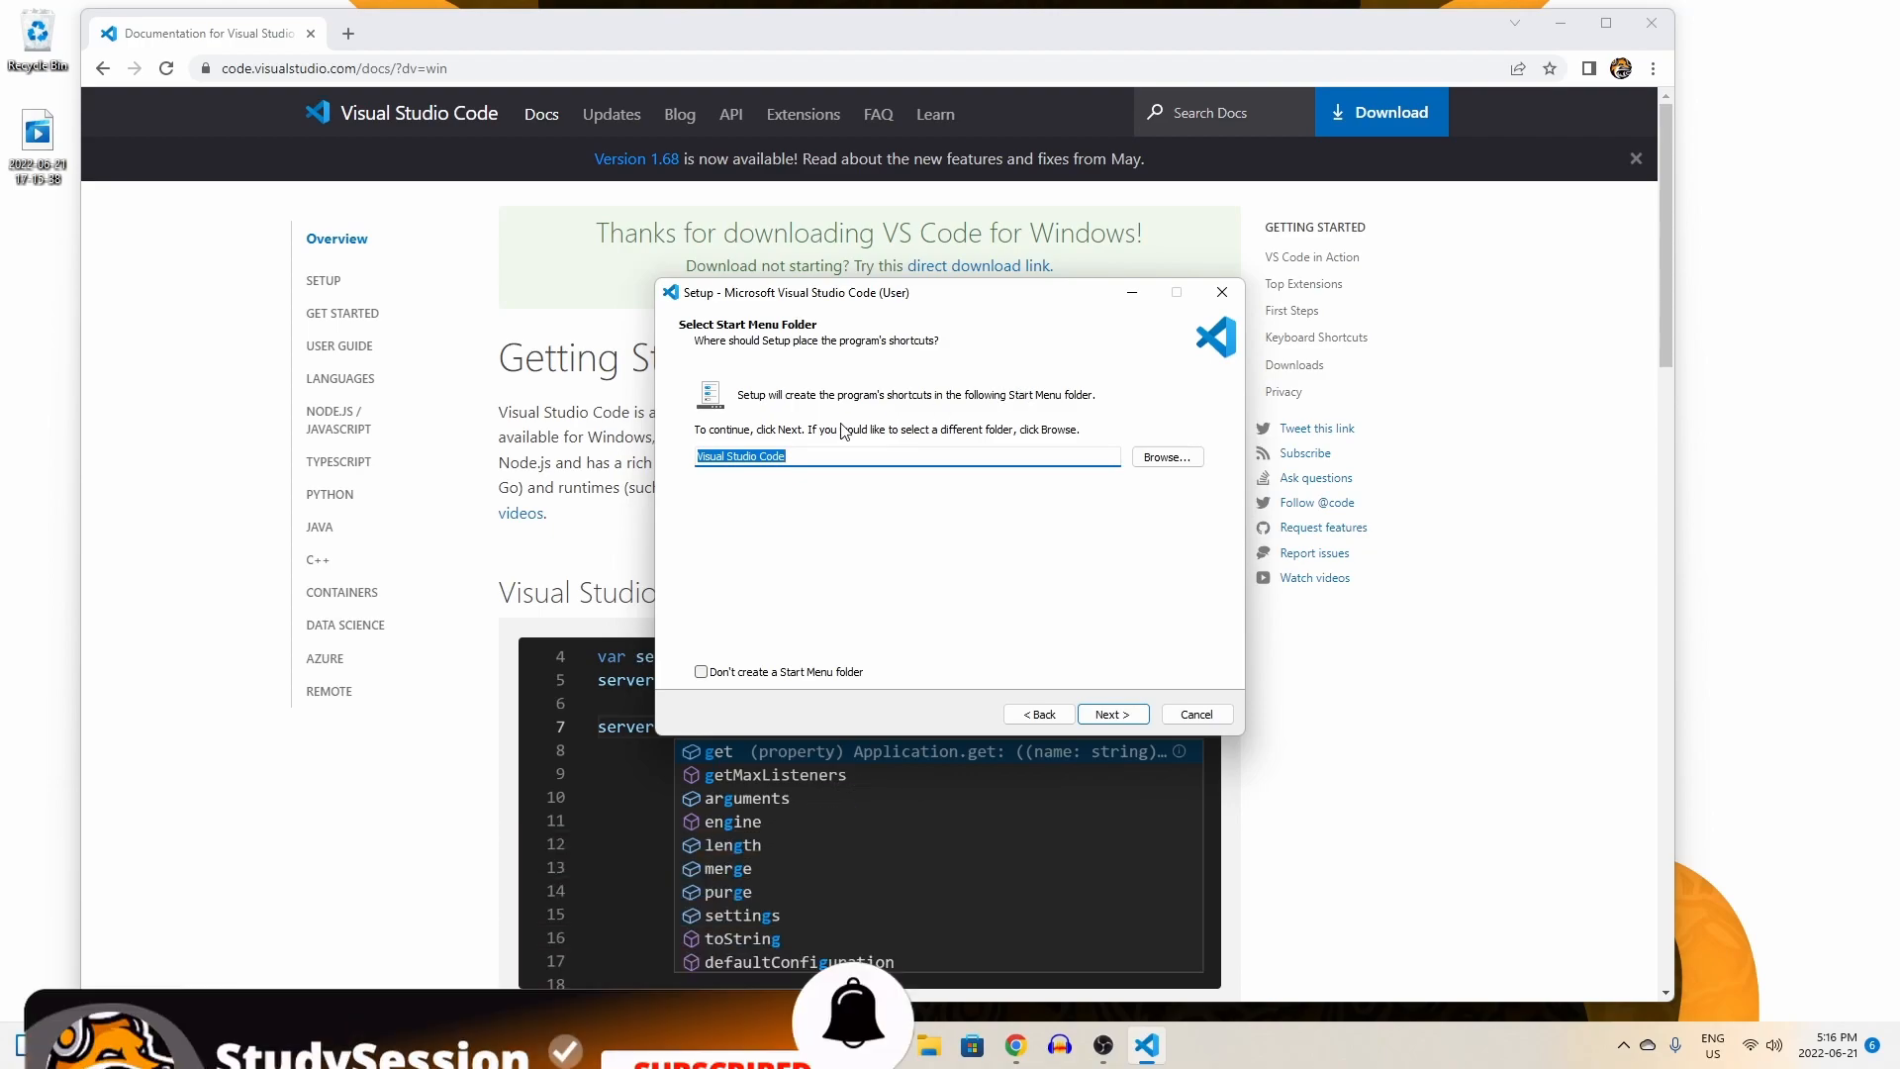
click(1110, 715)
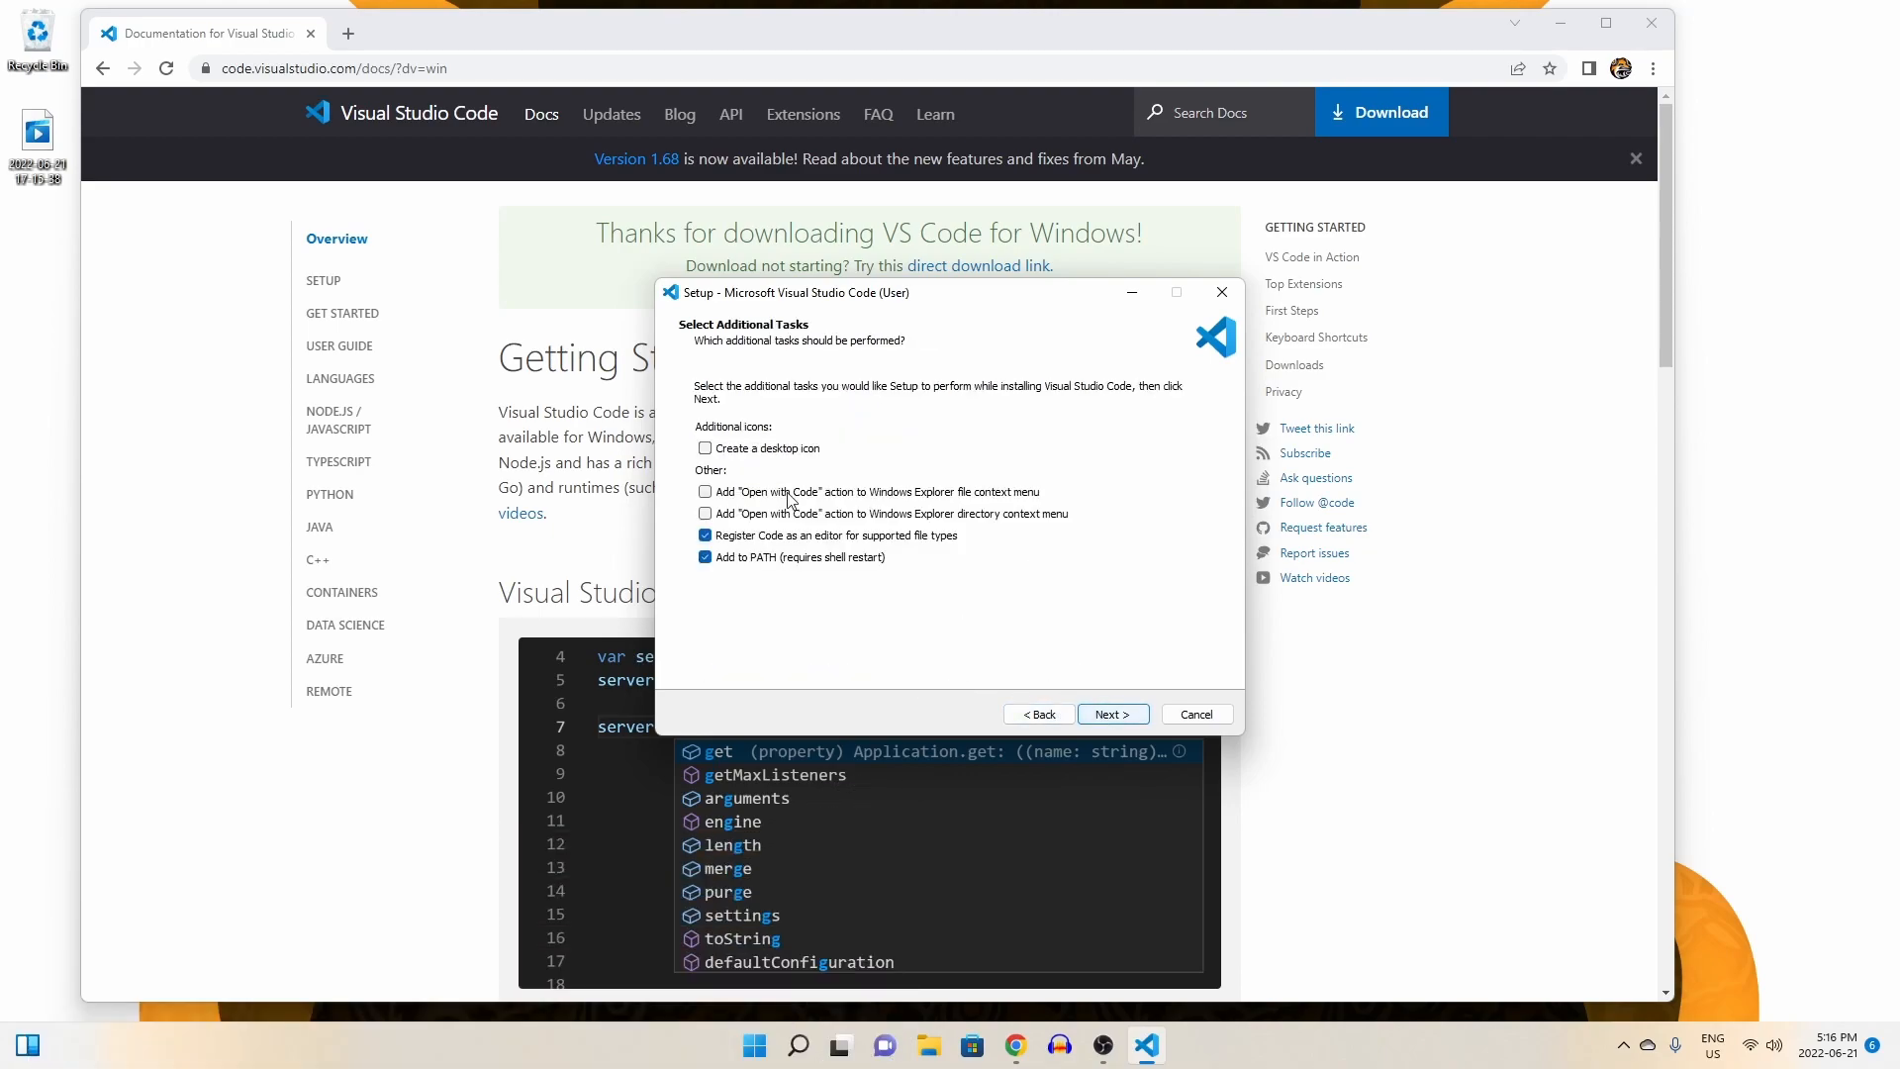
click(705, 447)
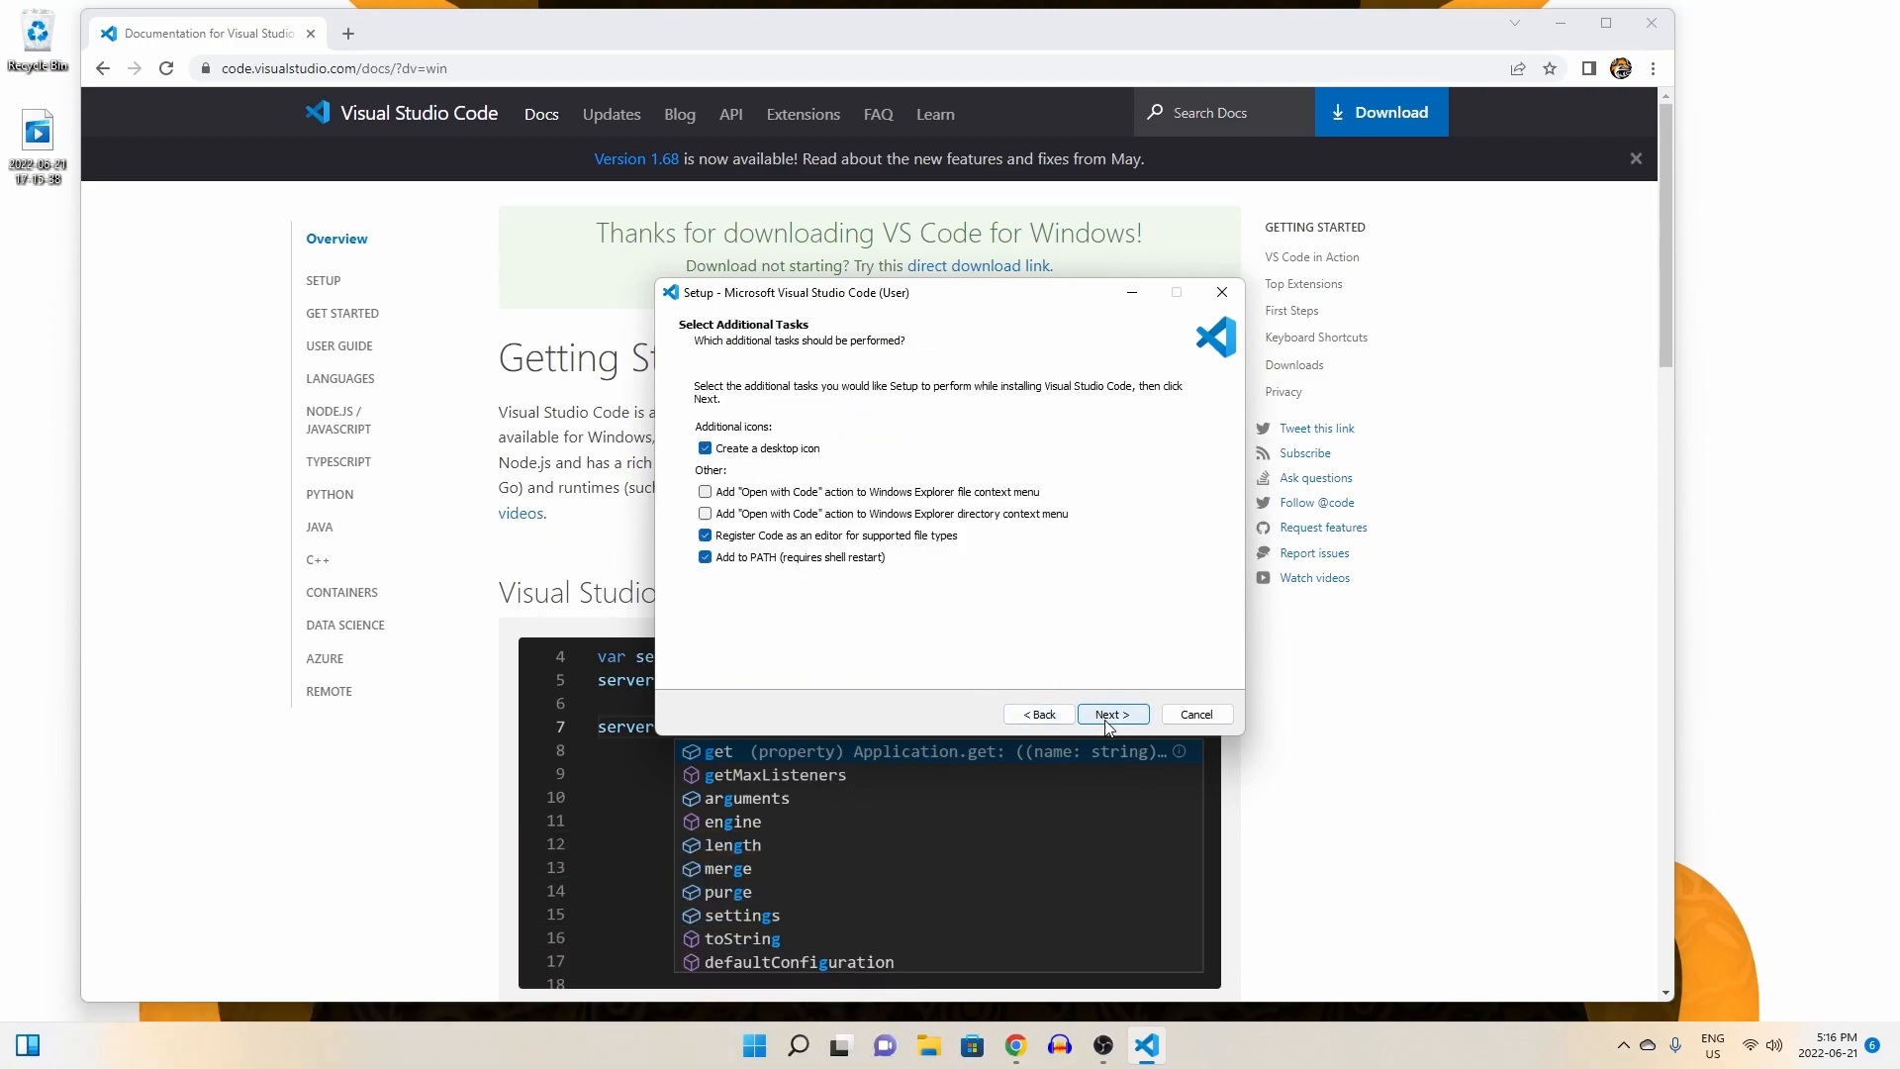
click(1110, 715)
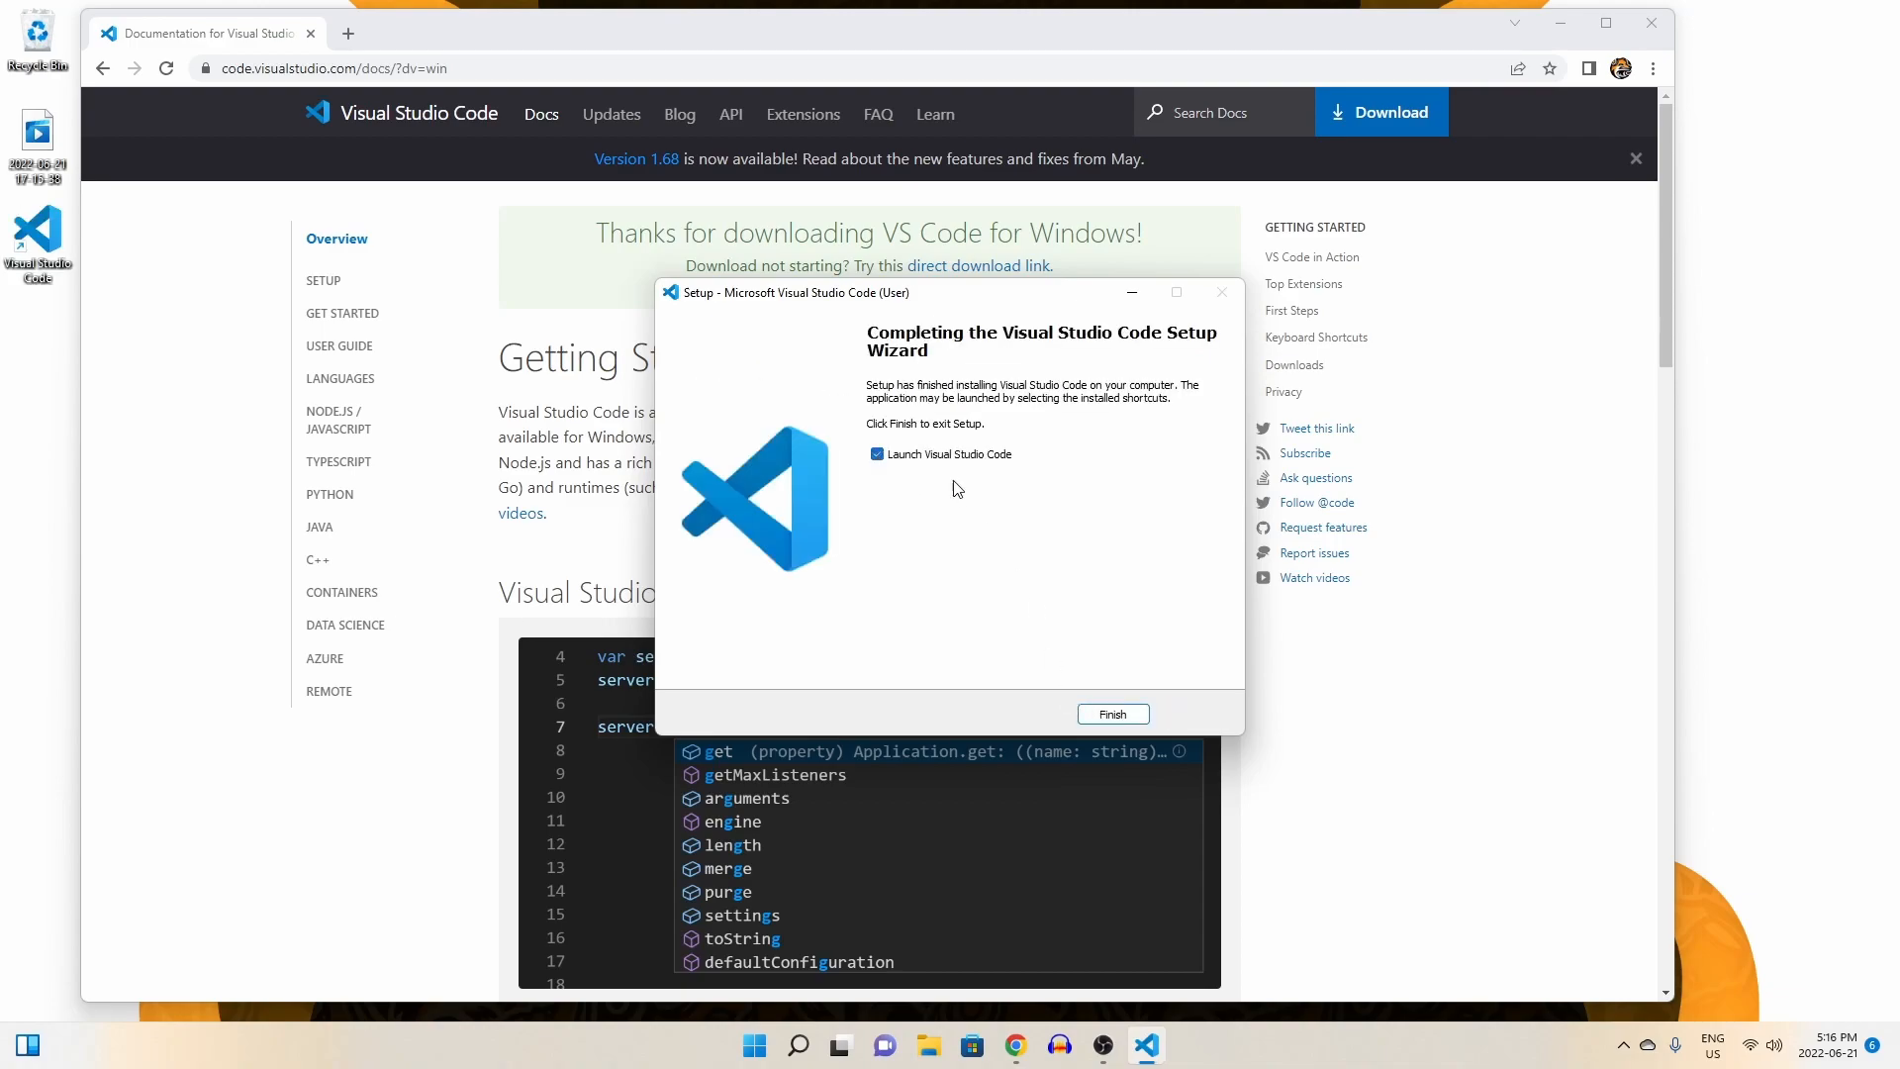
click(1110, 712)
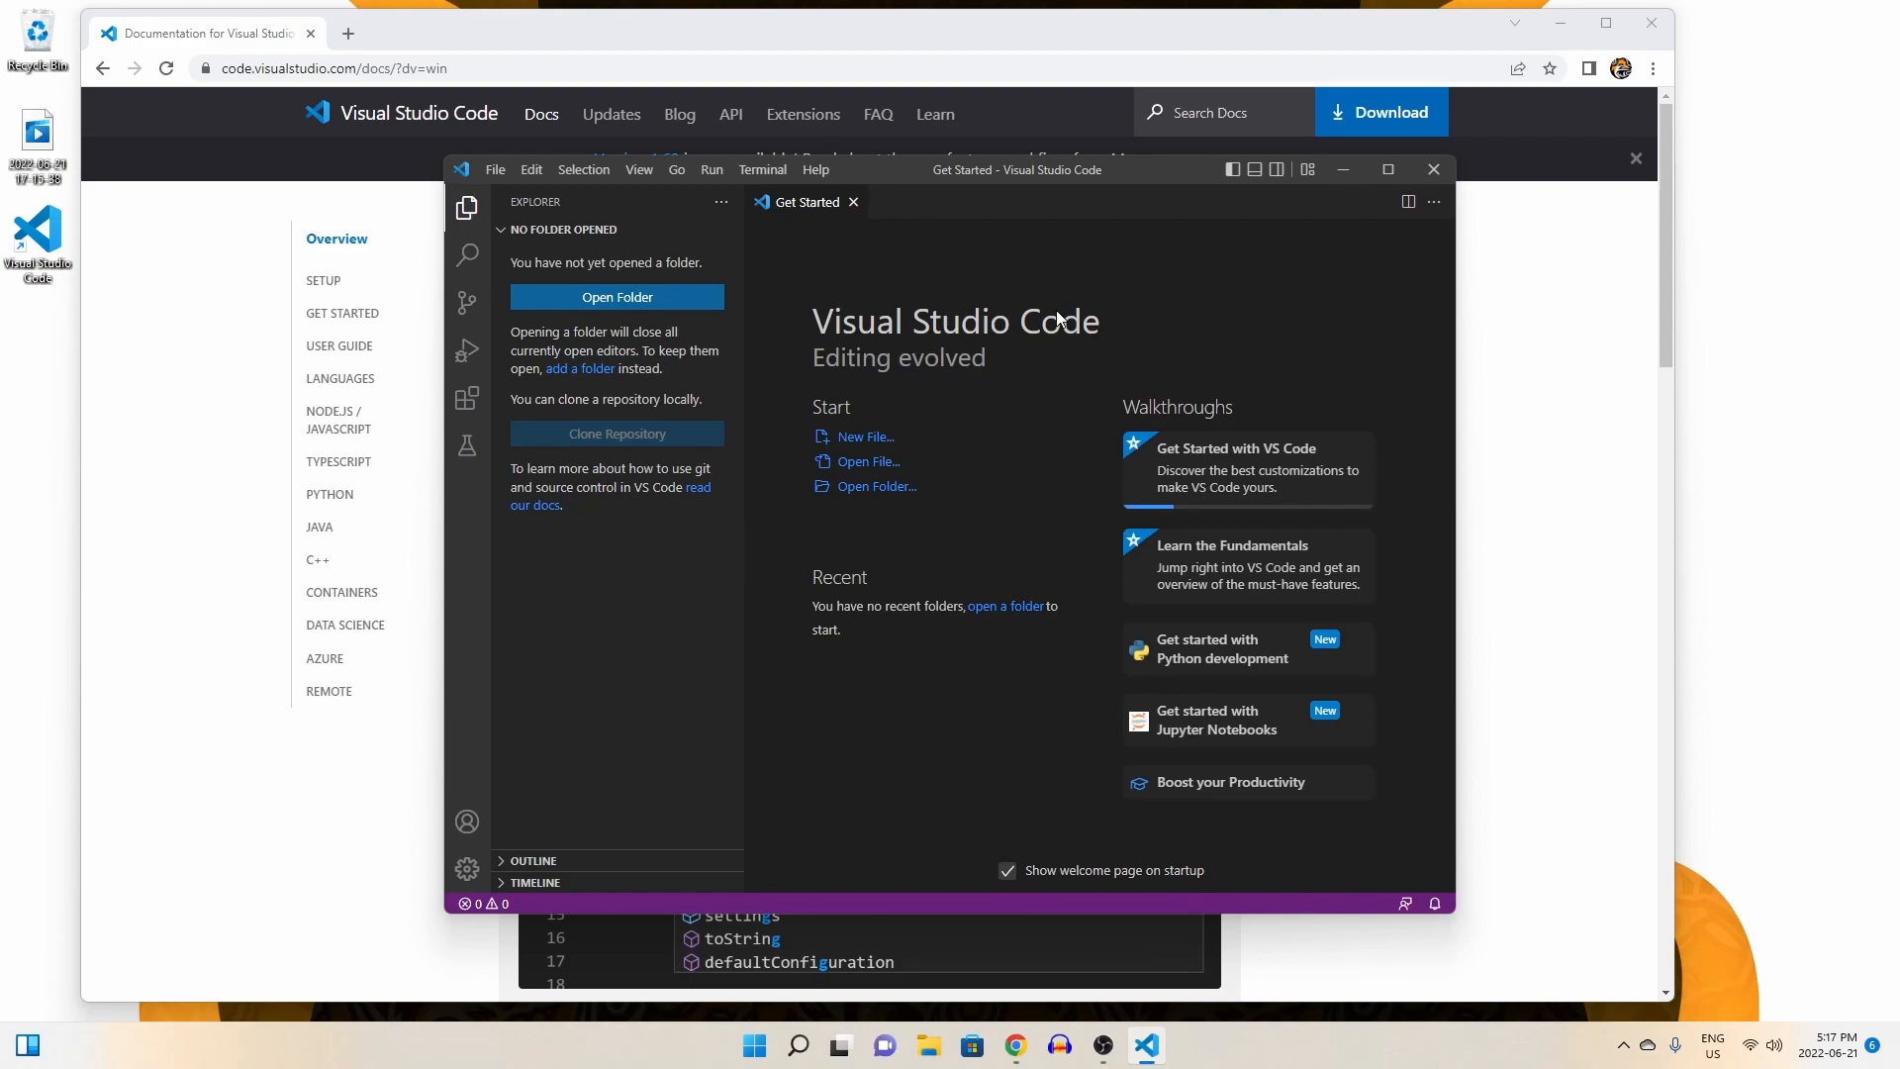
Search the Extensions marketplace for "python" and install Microsoft's Python extension.
click(467, 400)
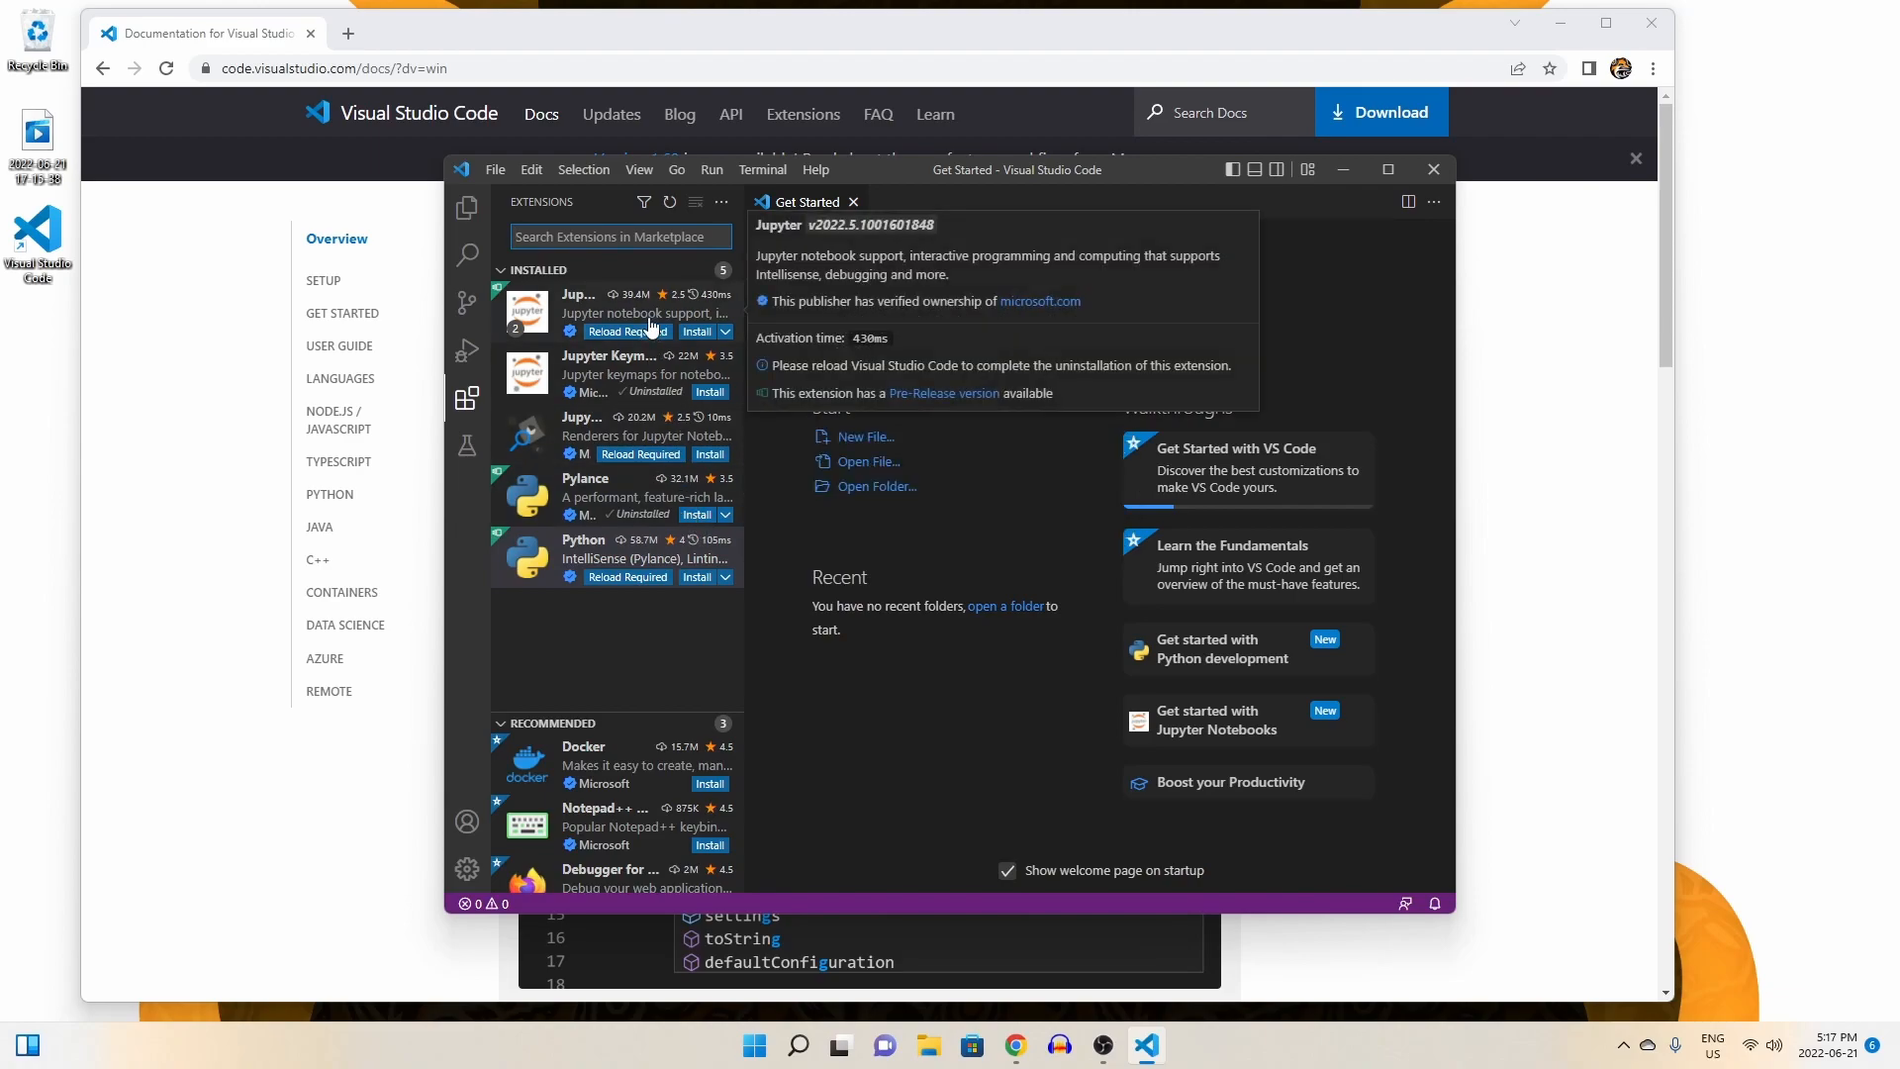
text(python)
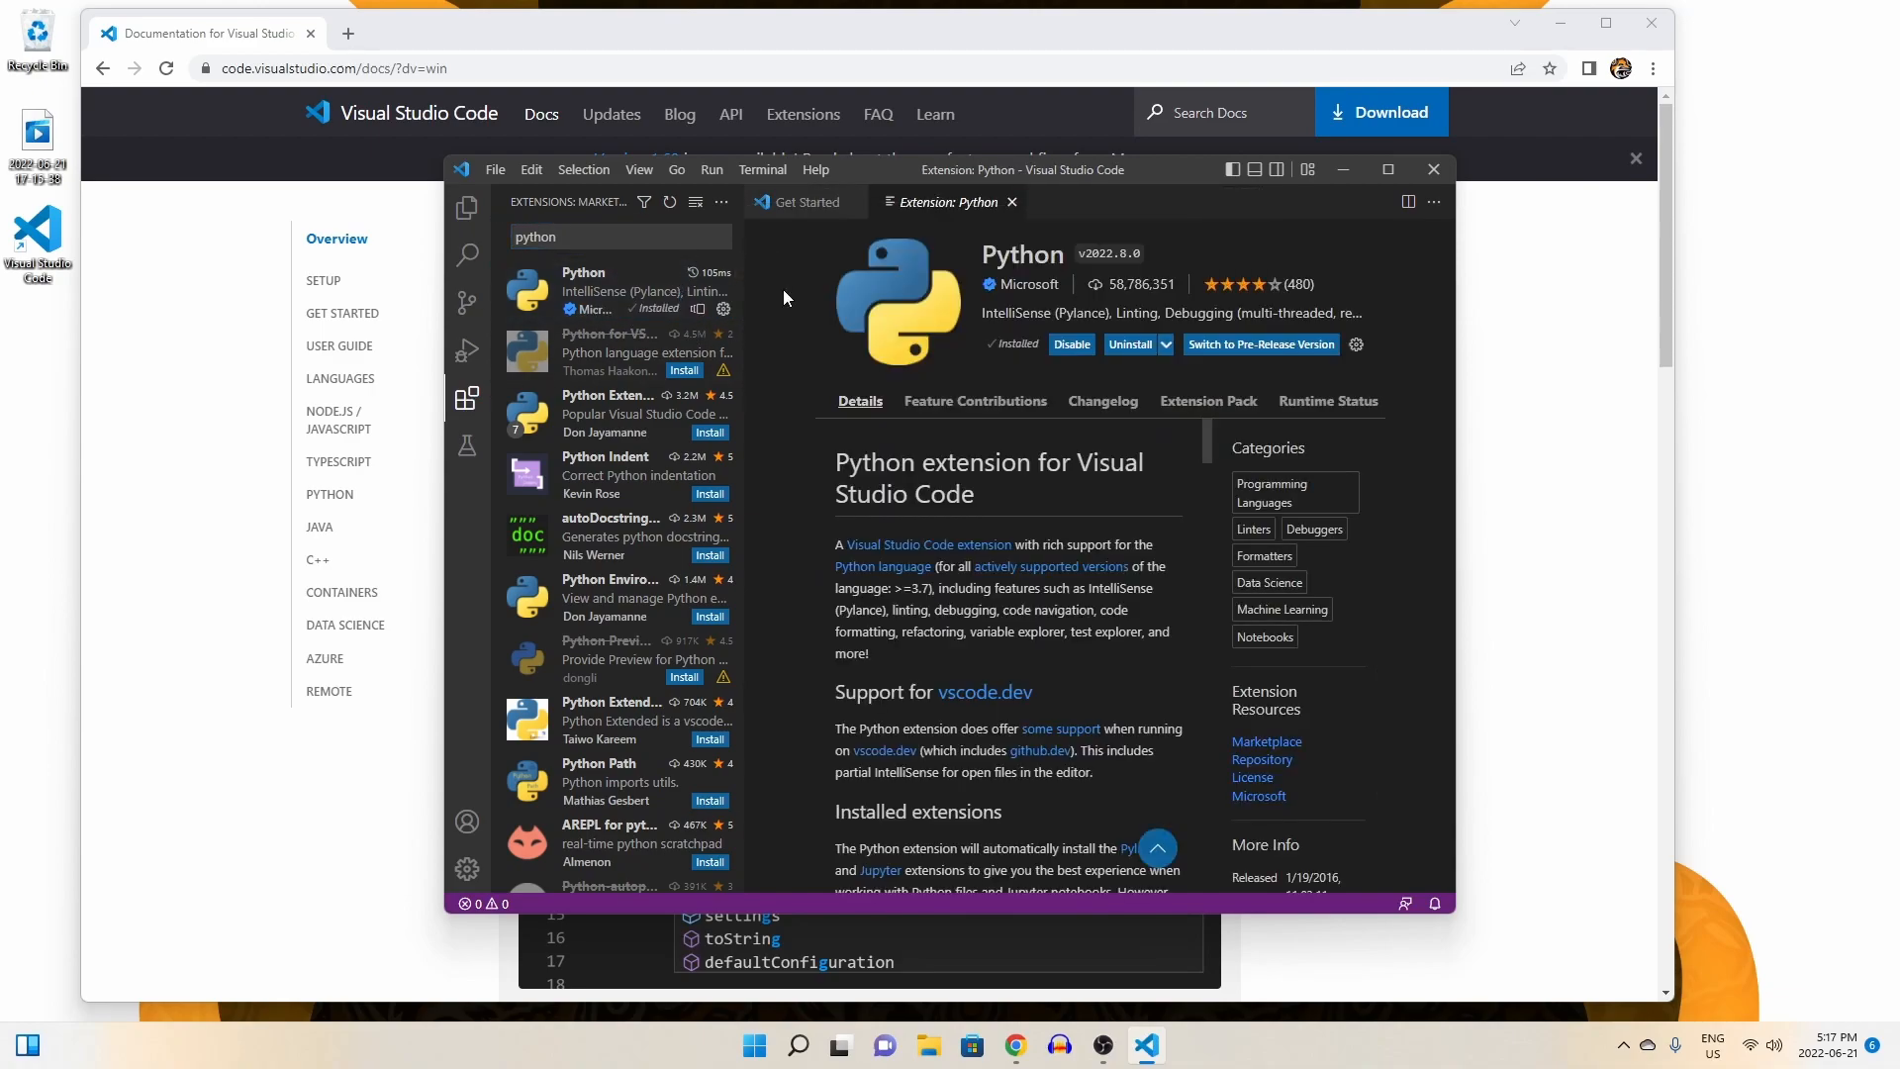
mouse_move(467, 207)
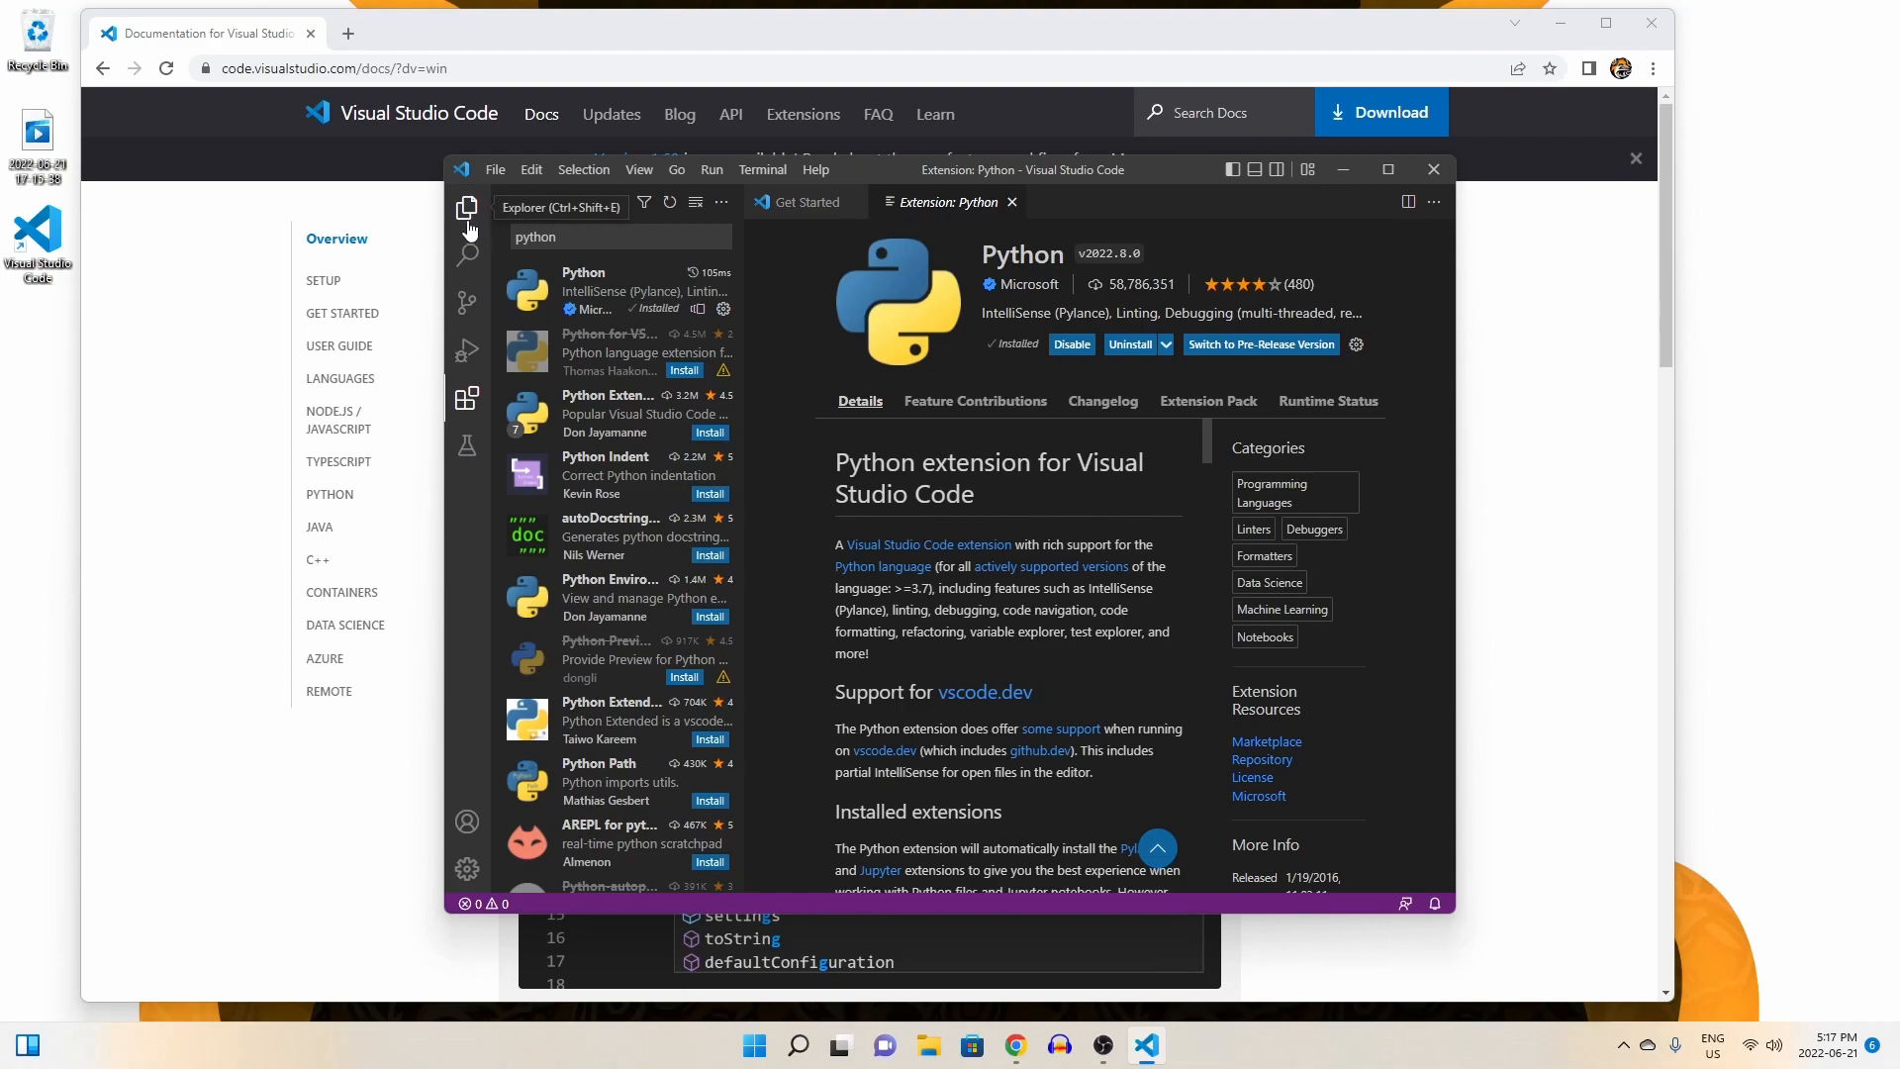
Create a new untitled file set to Python and start writing print("he").
click(495, 168)
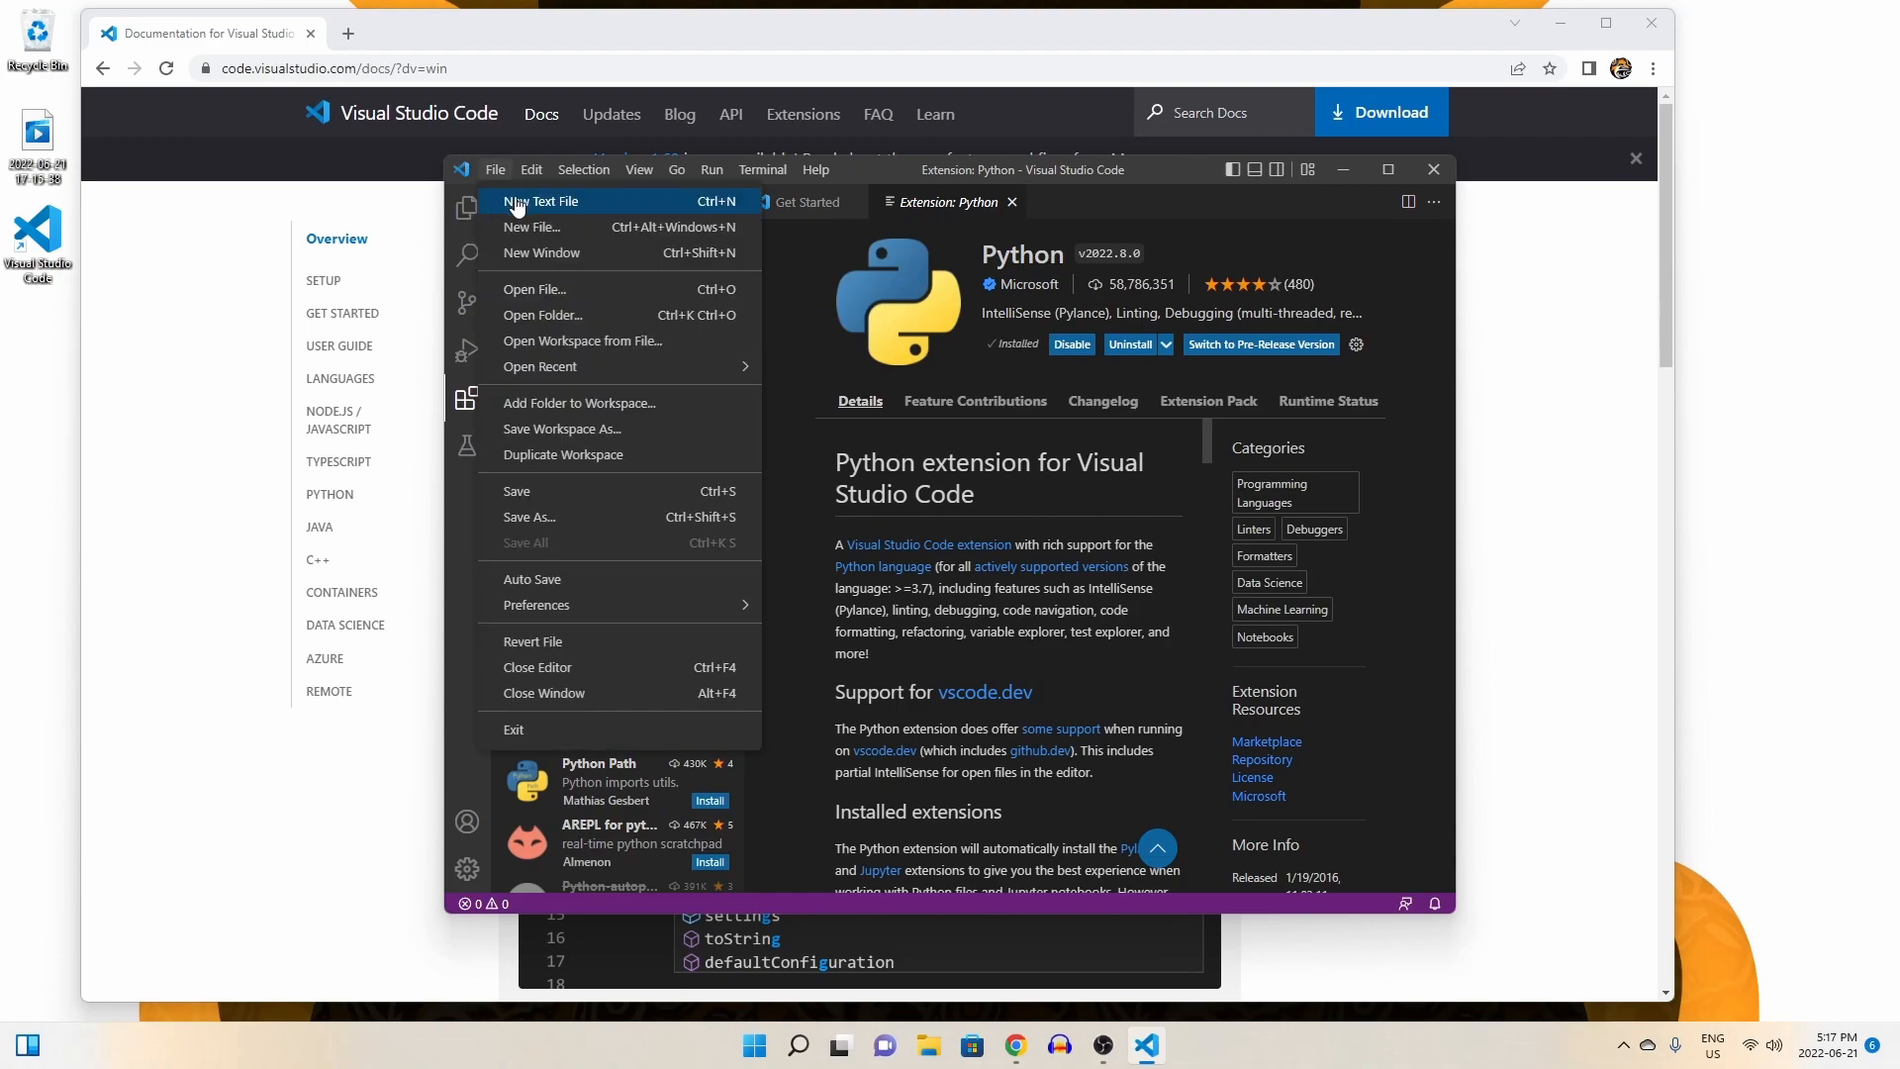
click(542, 202)
text(py)
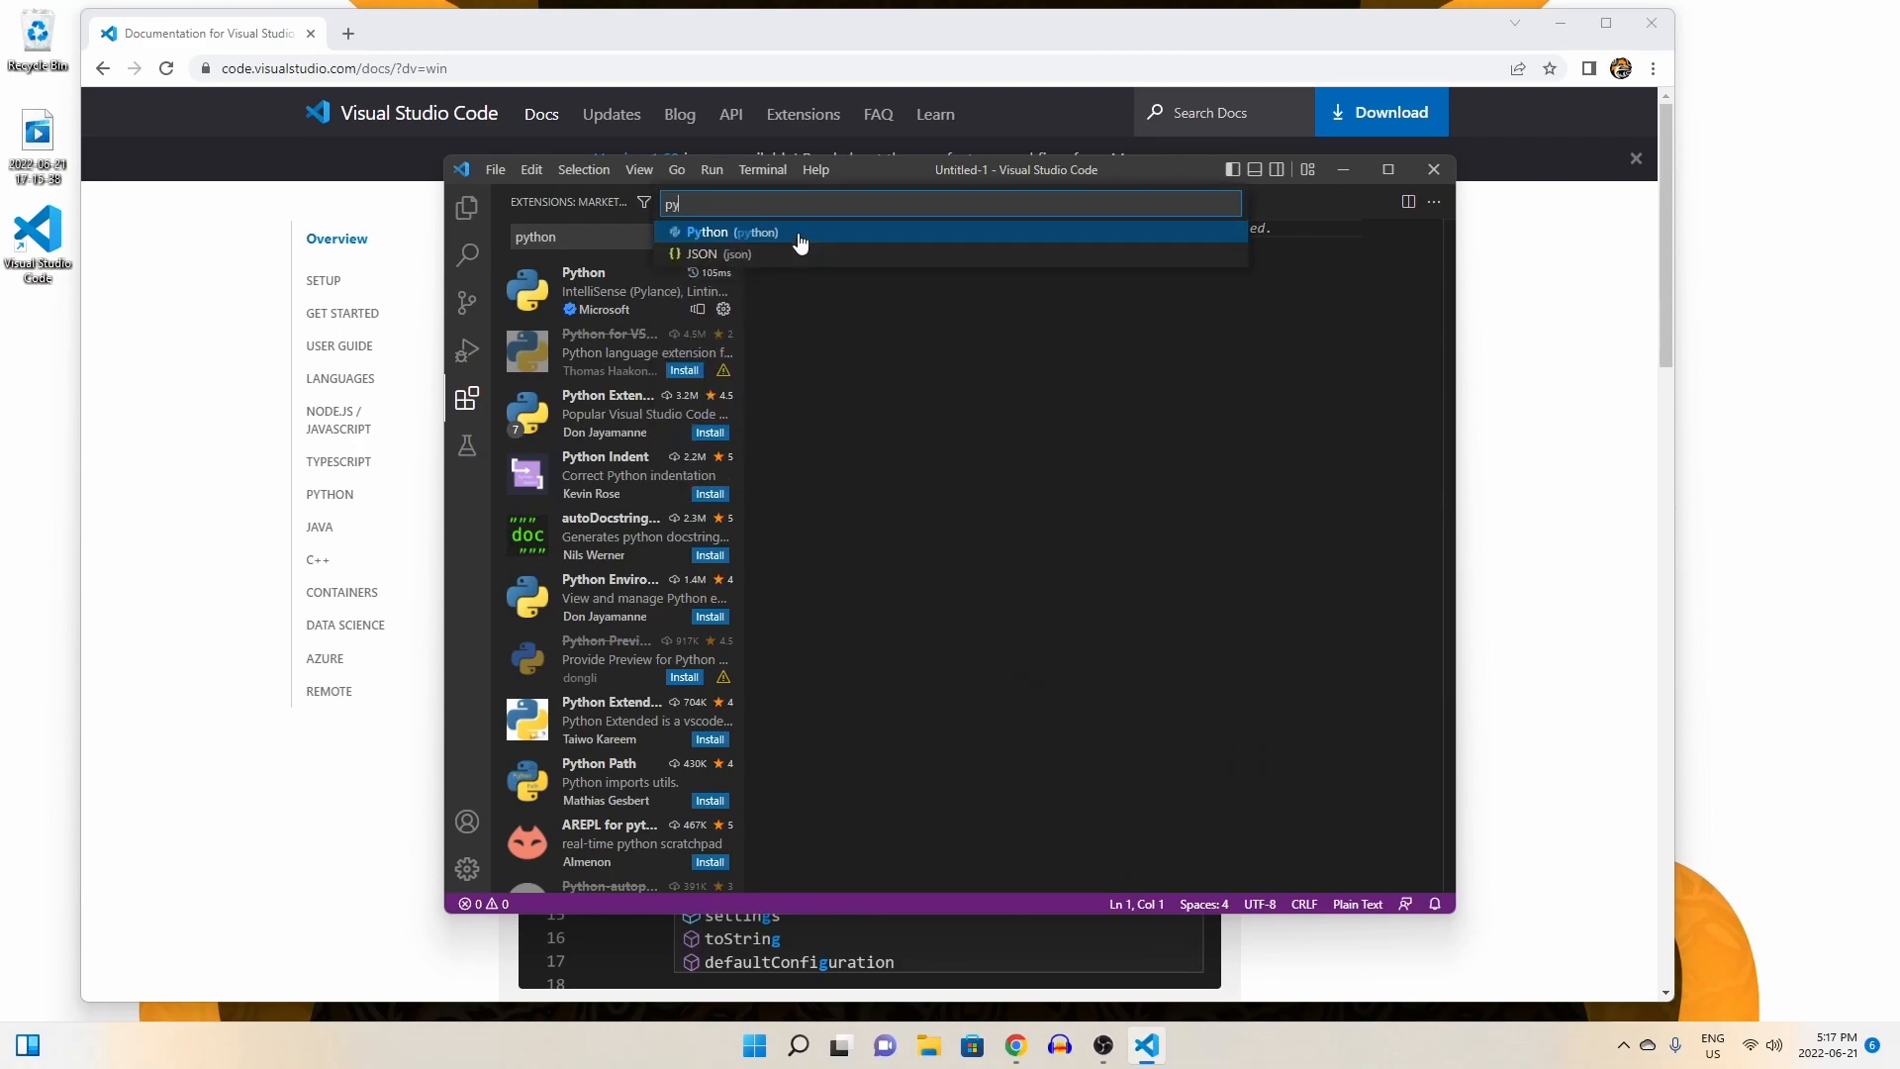
click(712, 232)
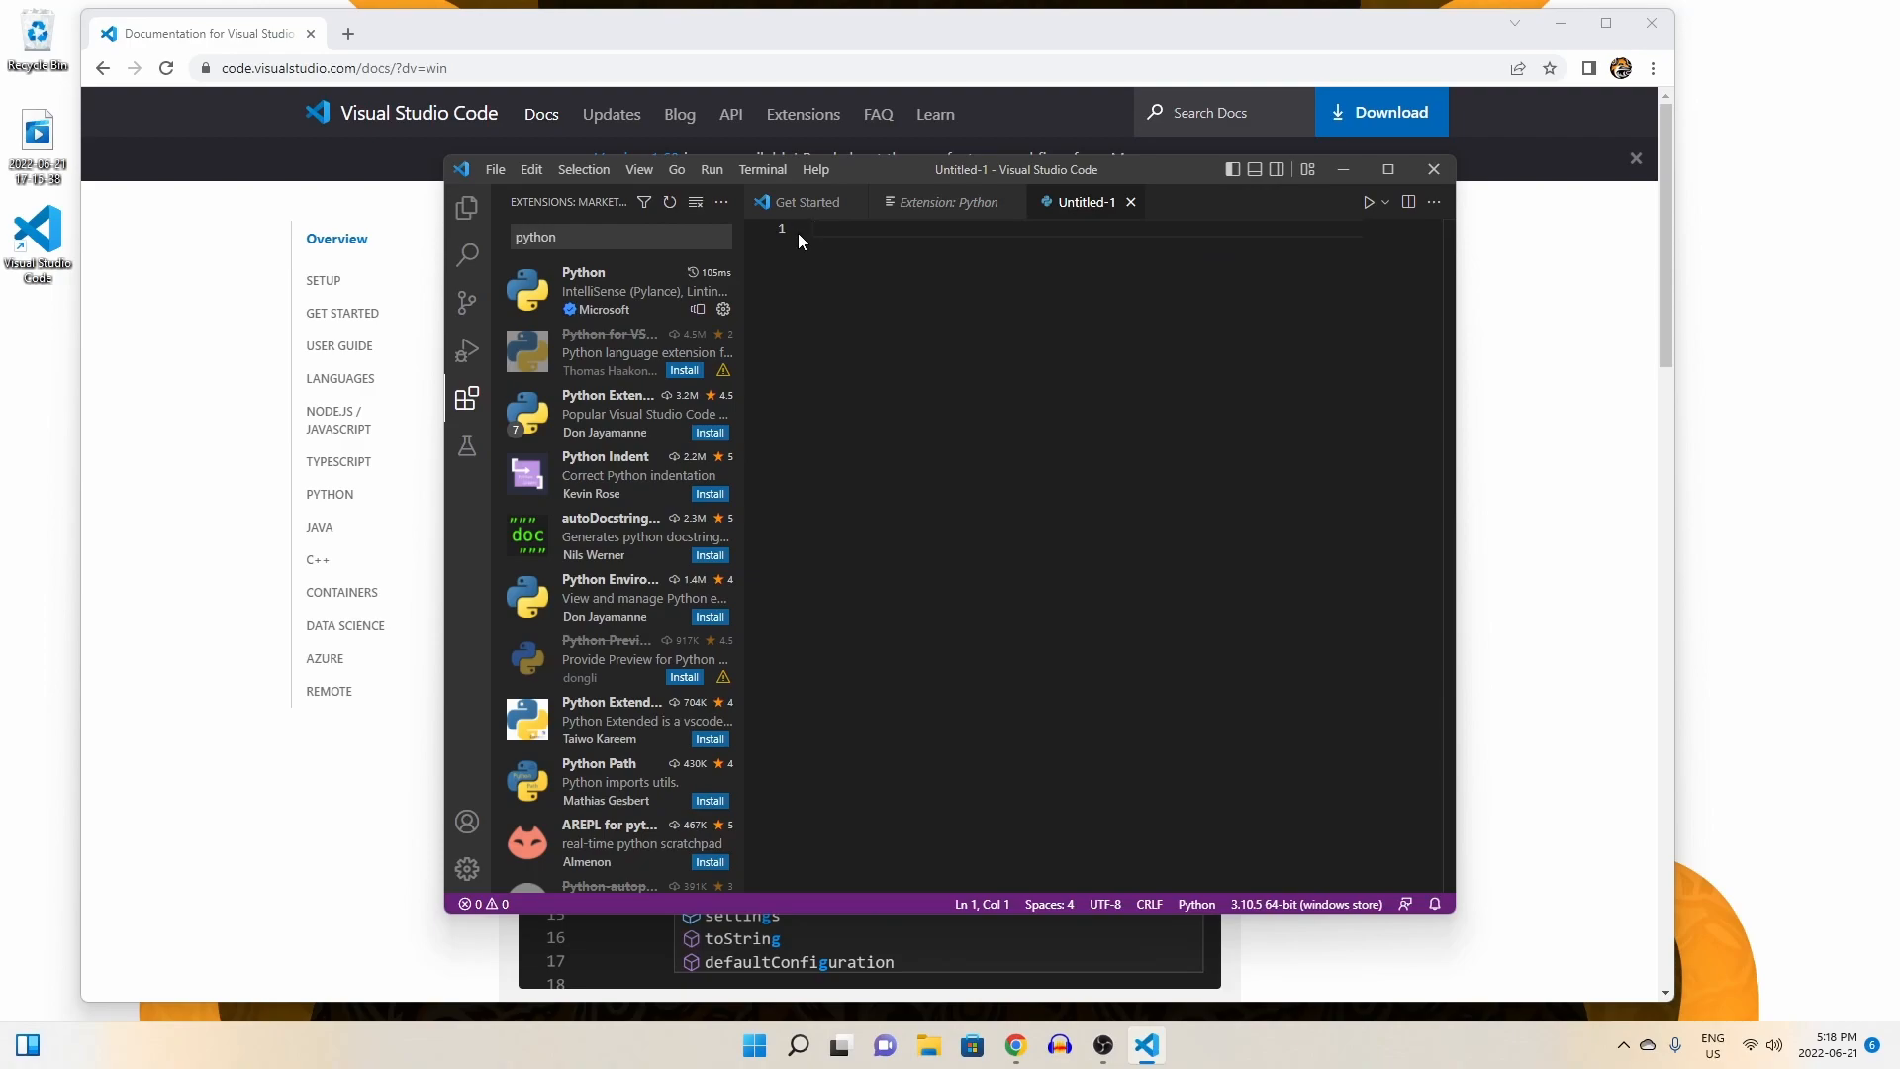
mouse_move(998, 257)
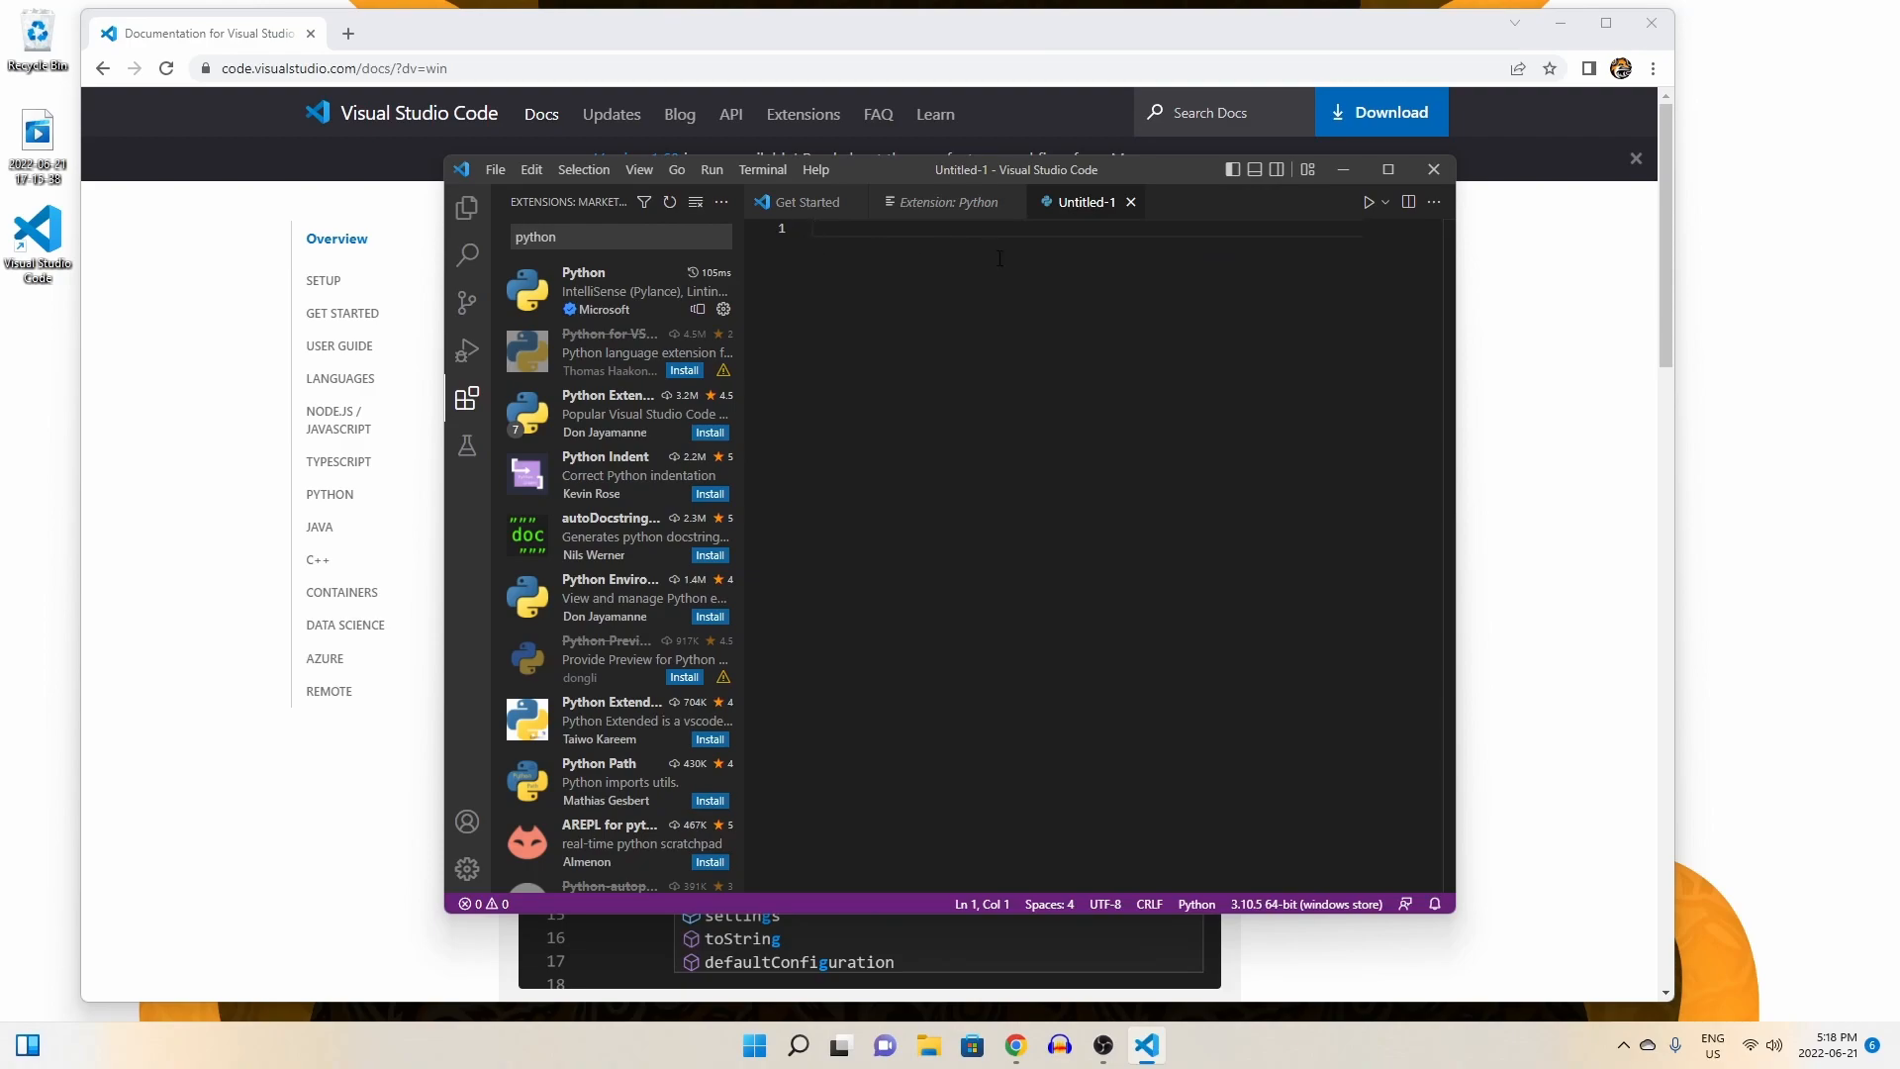
text(print)
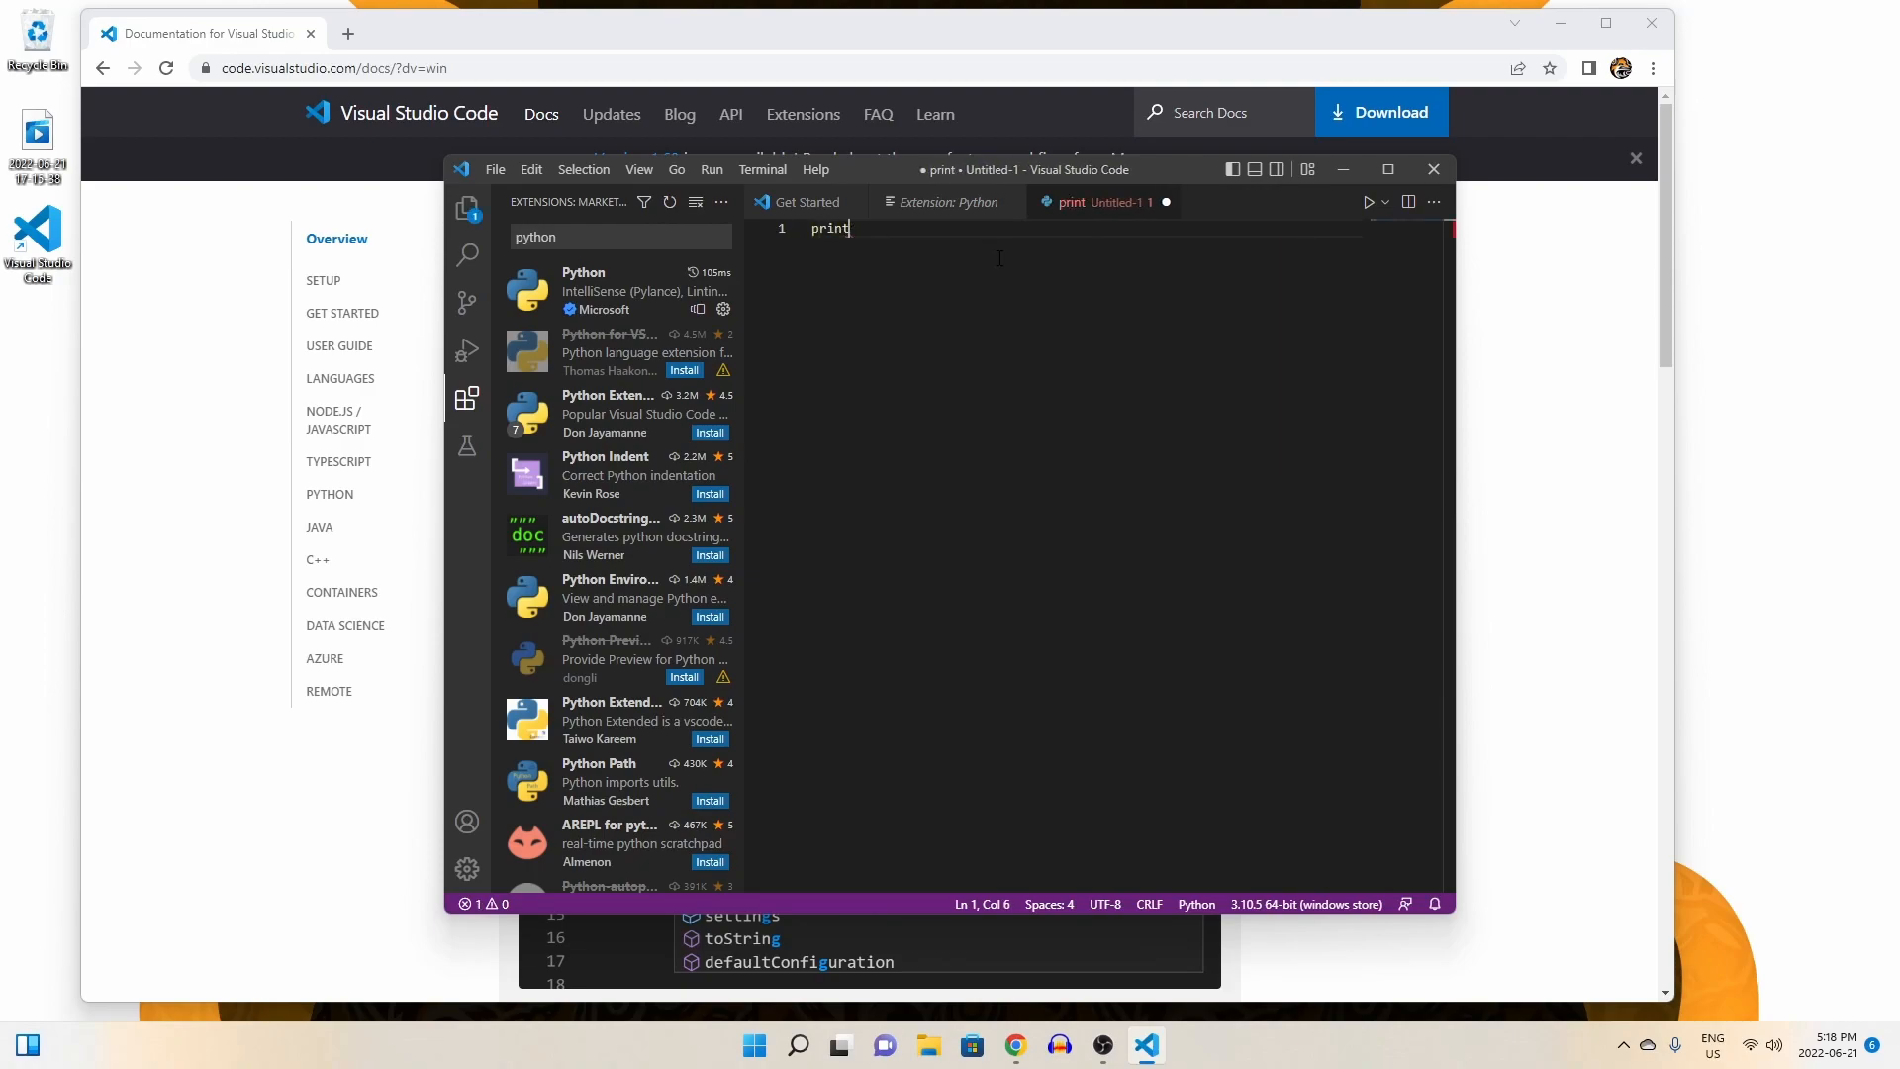
text(("he")
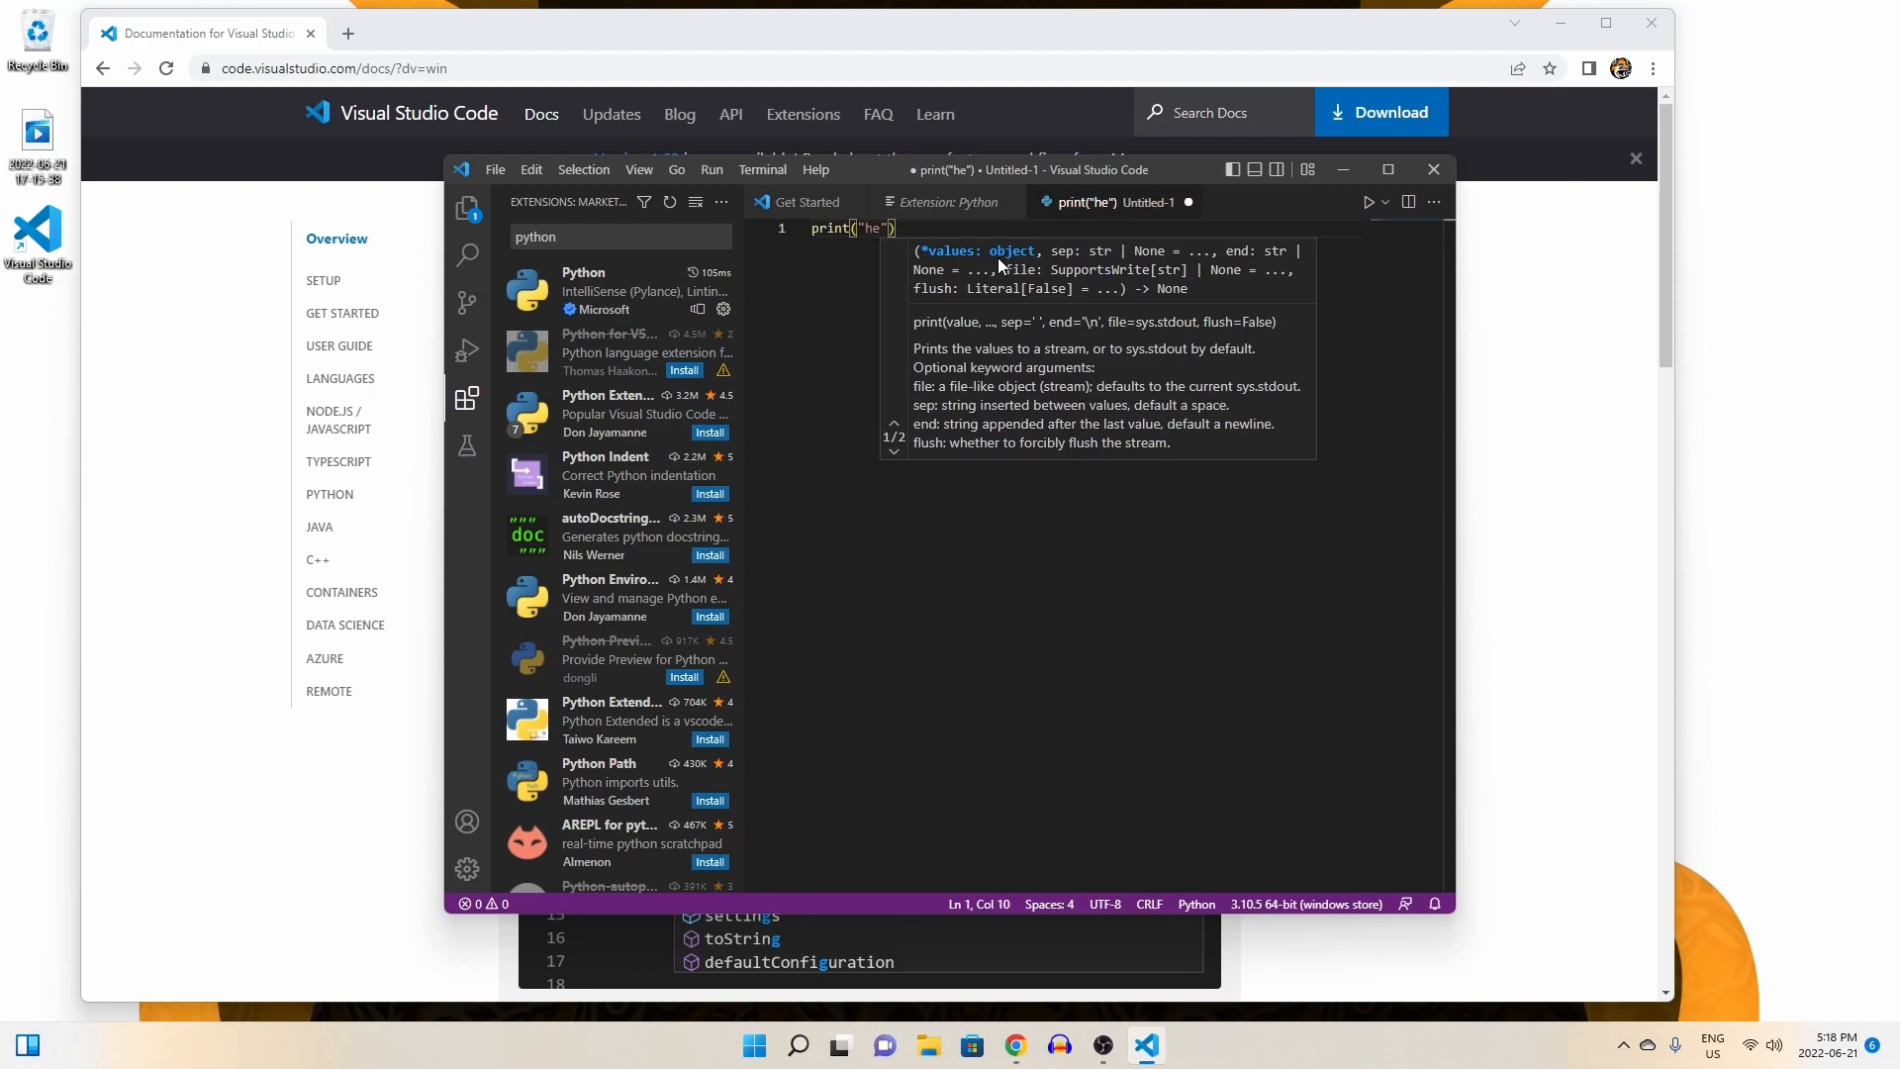
Save the print("hello!") script to the Desktop as hello.py via Save As.
click(495, 168)
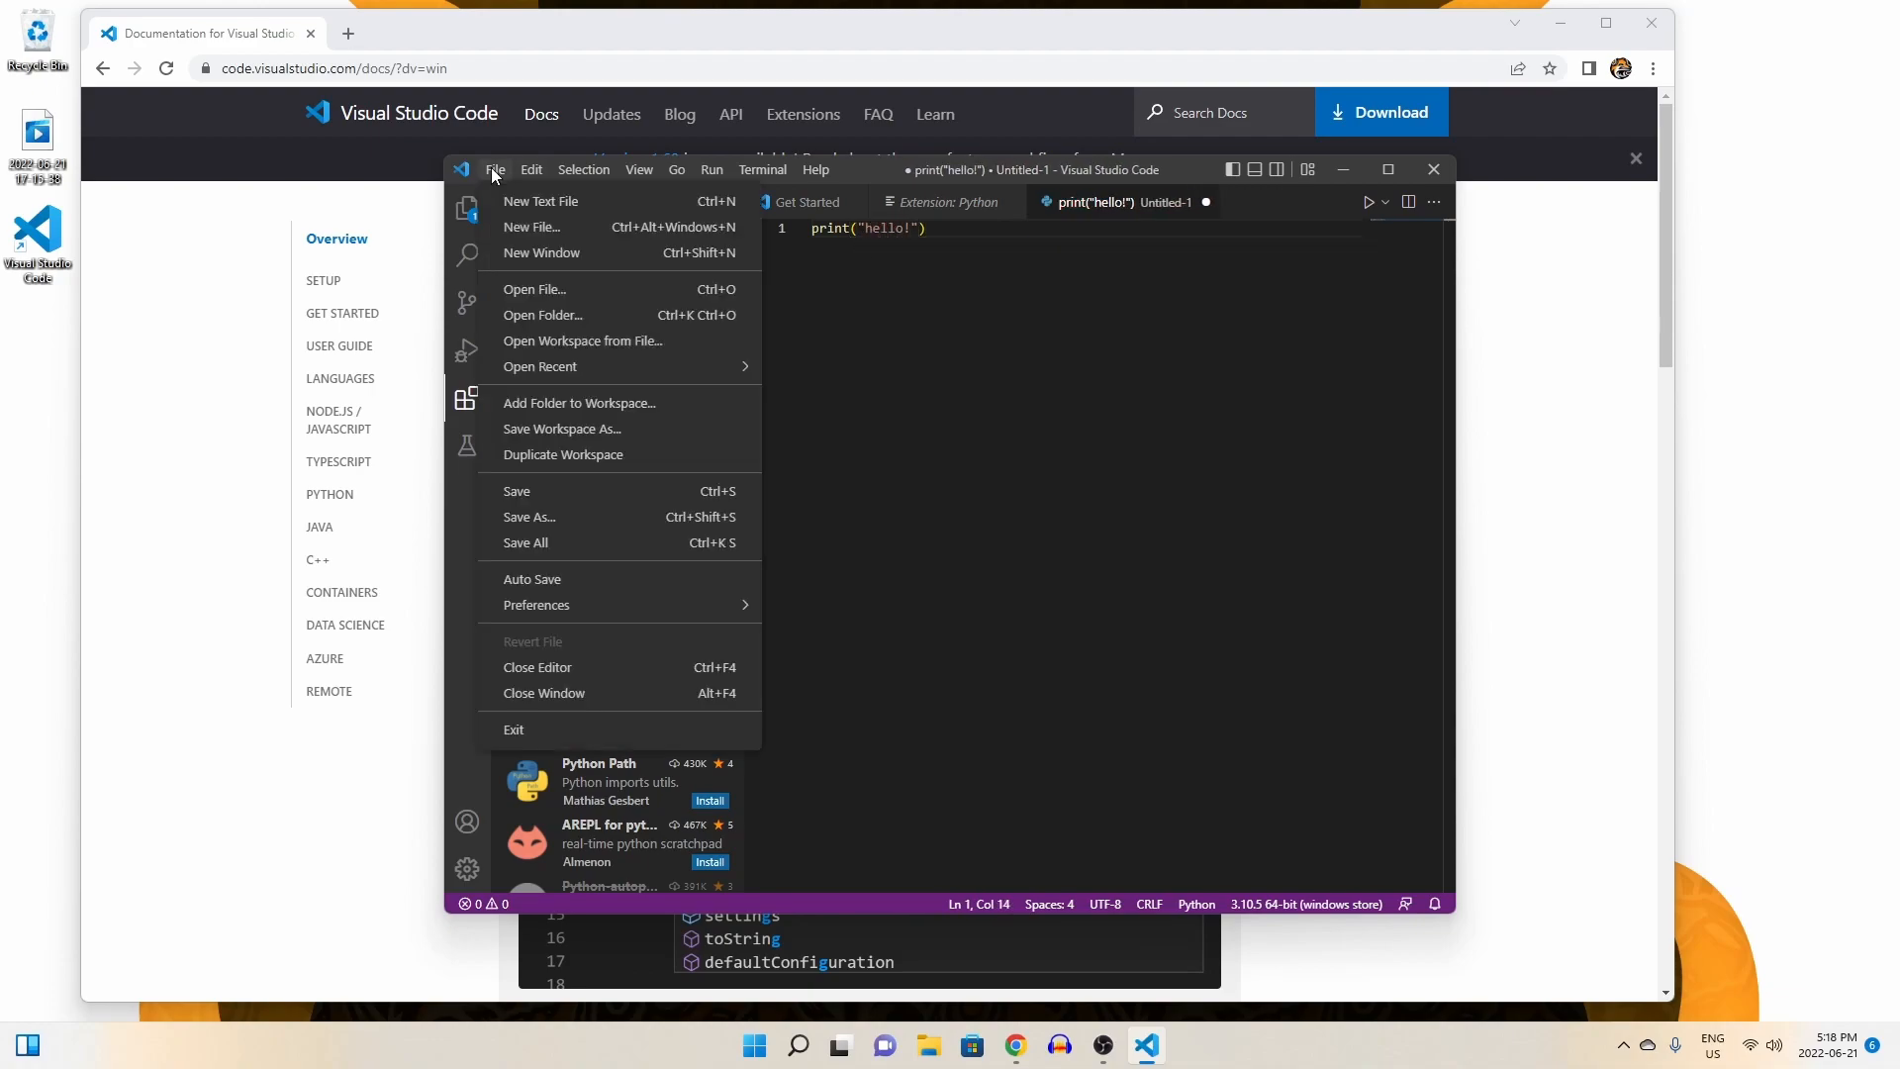
click(528, 517)
text(helo)
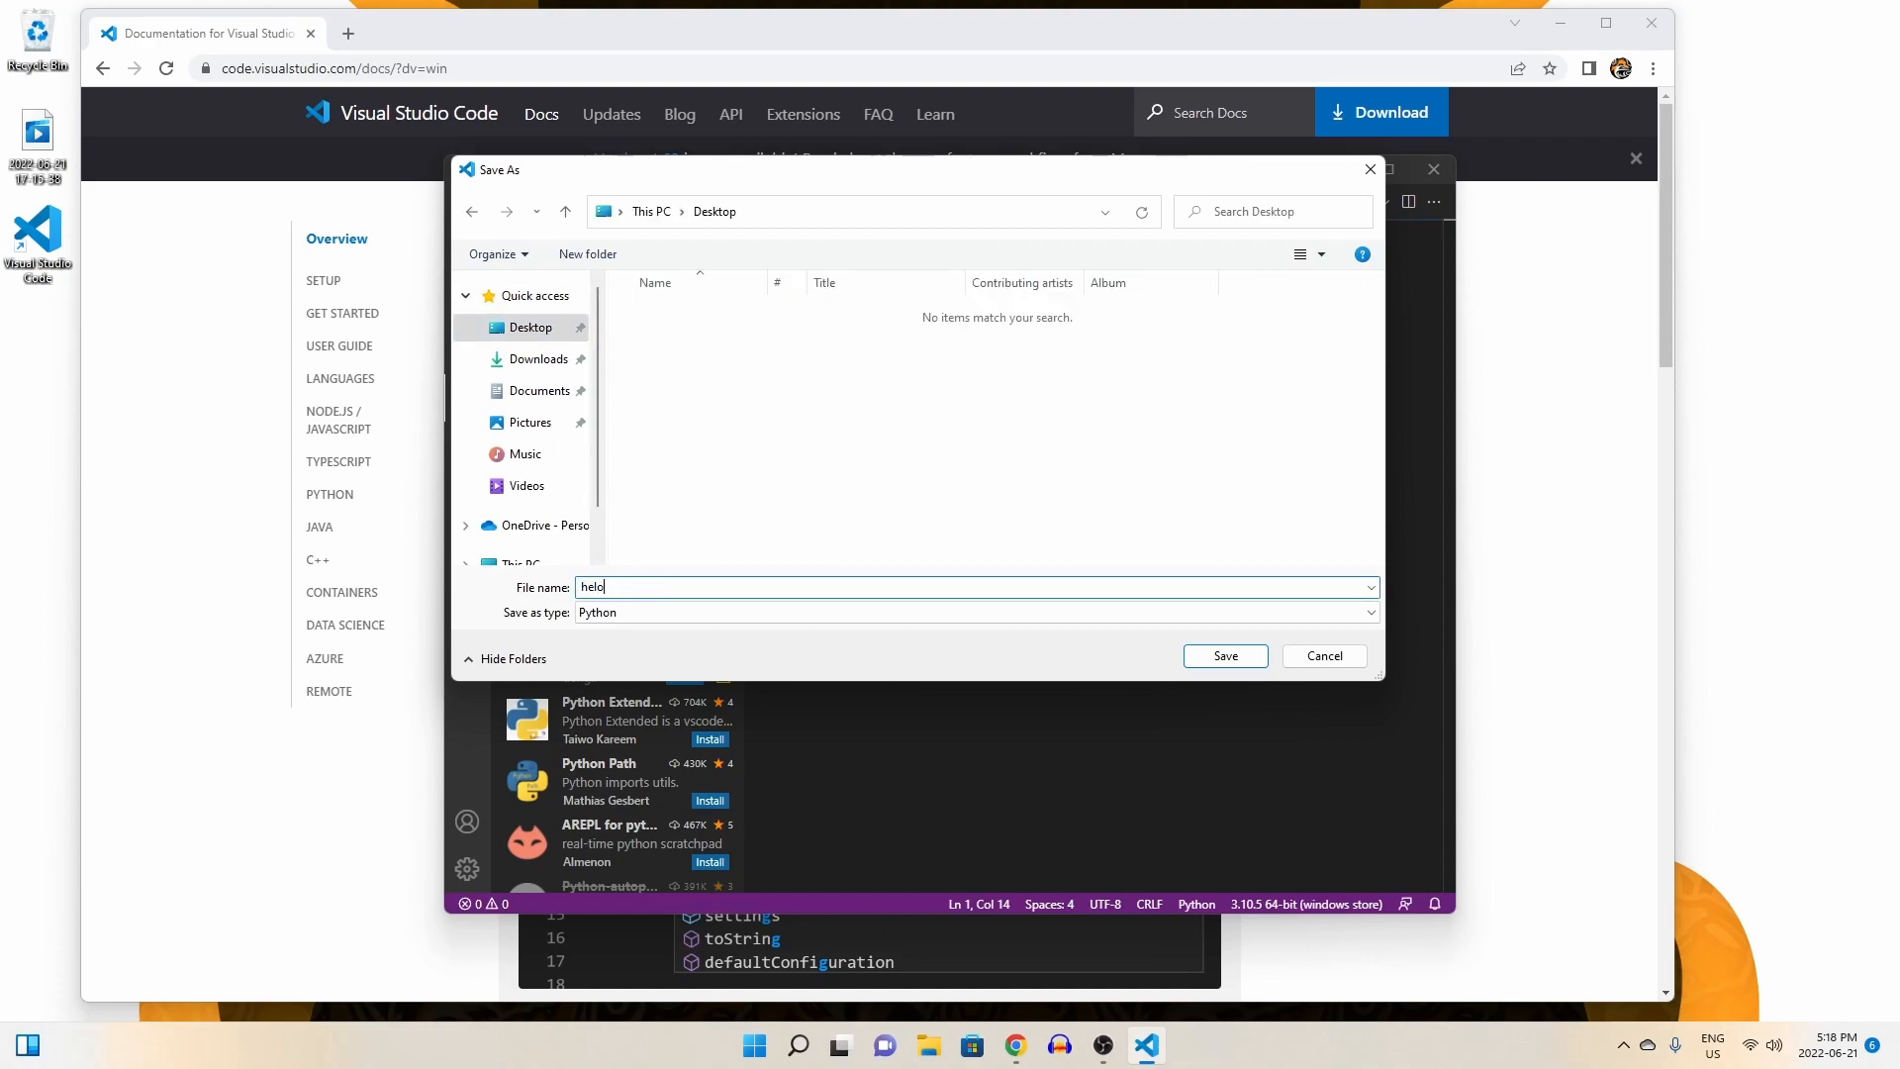
click(1224, 655)
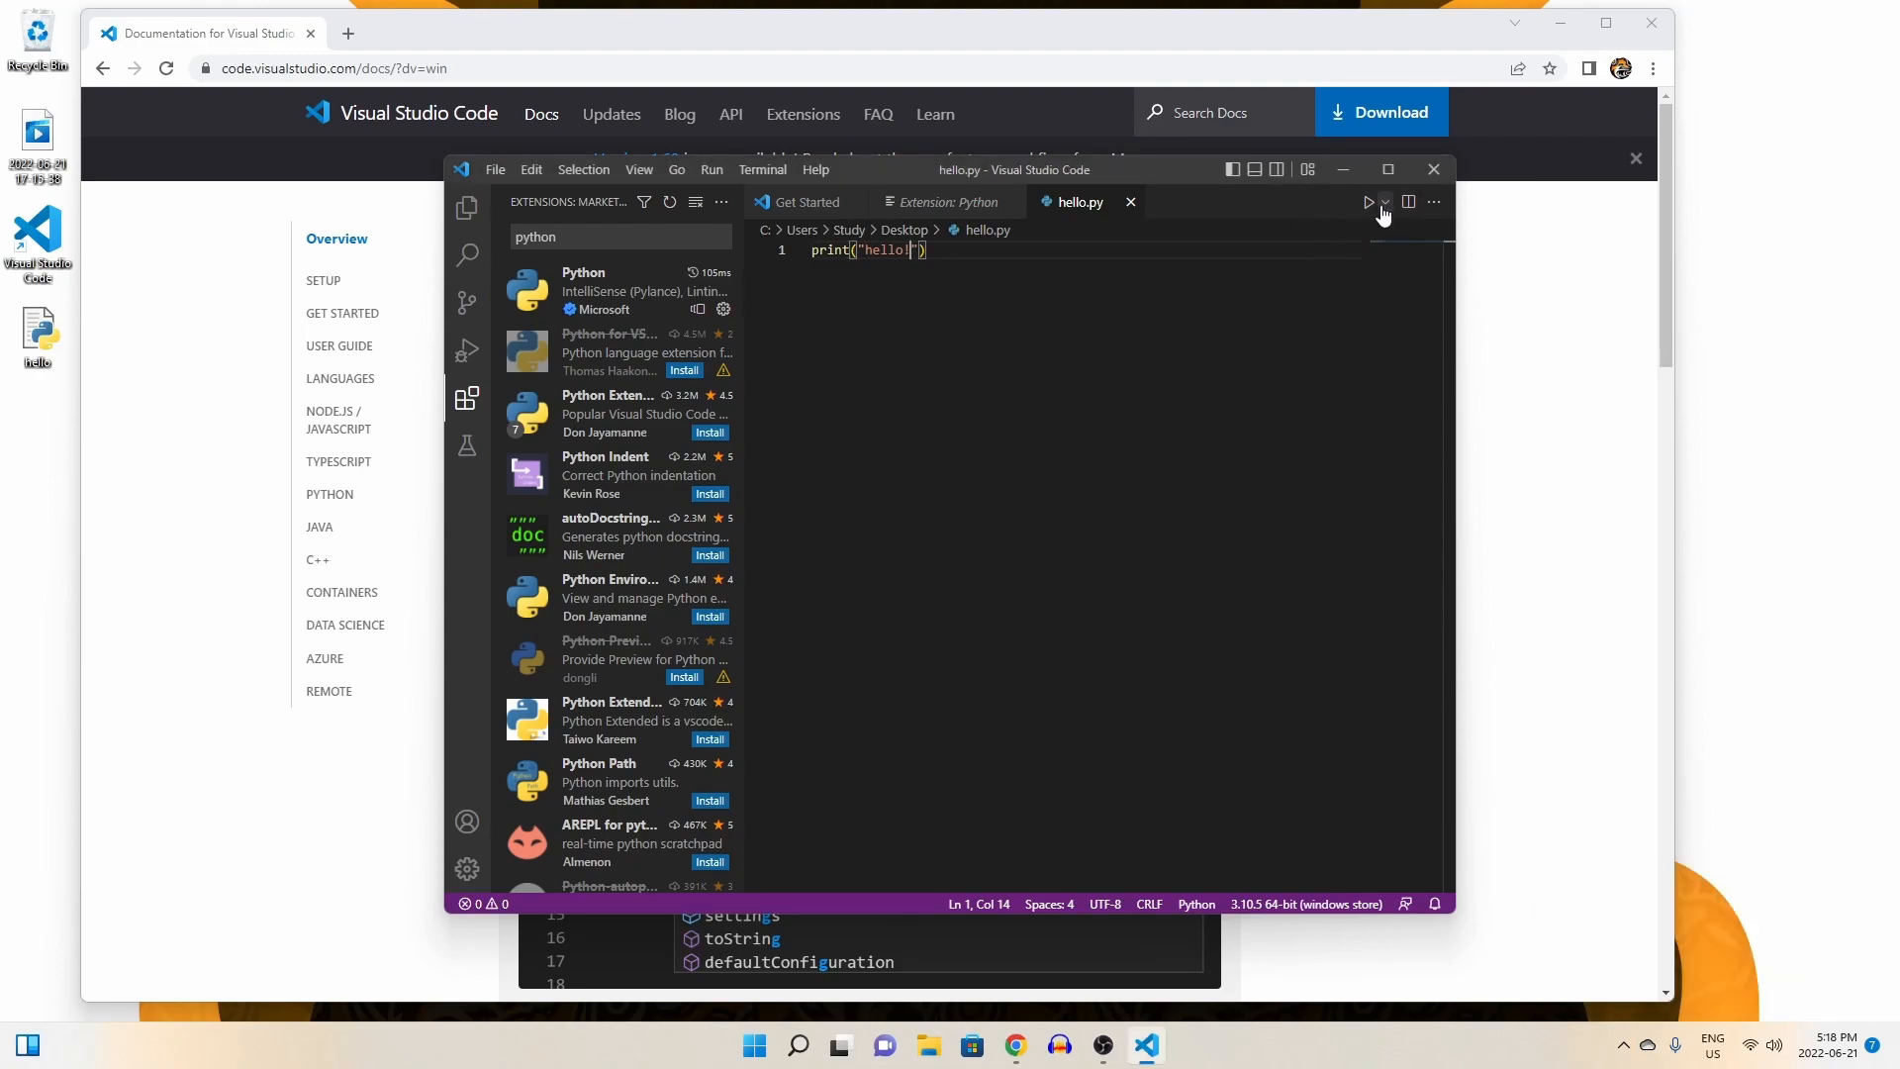
Run hello.py with Run Python File so the terminal prints hello!
click(1368, 202)
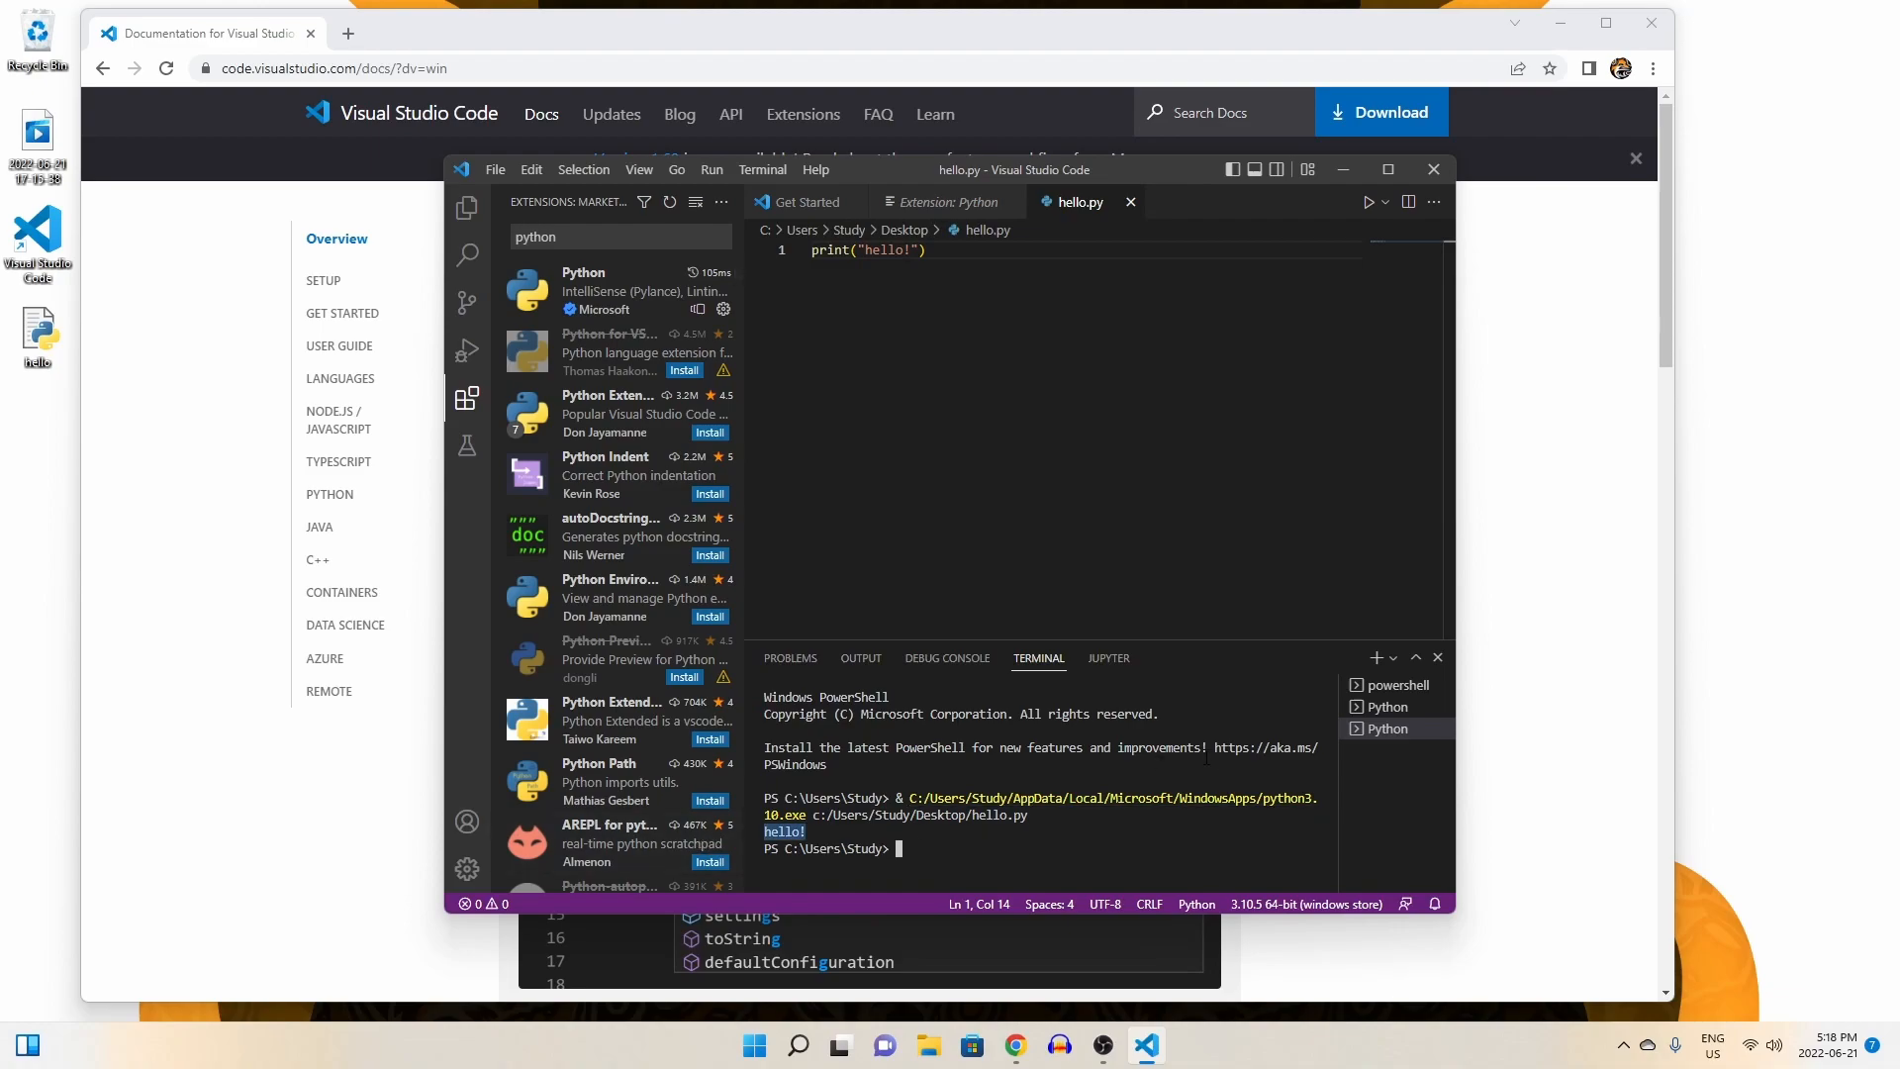
mouse_move(1109, 1023)
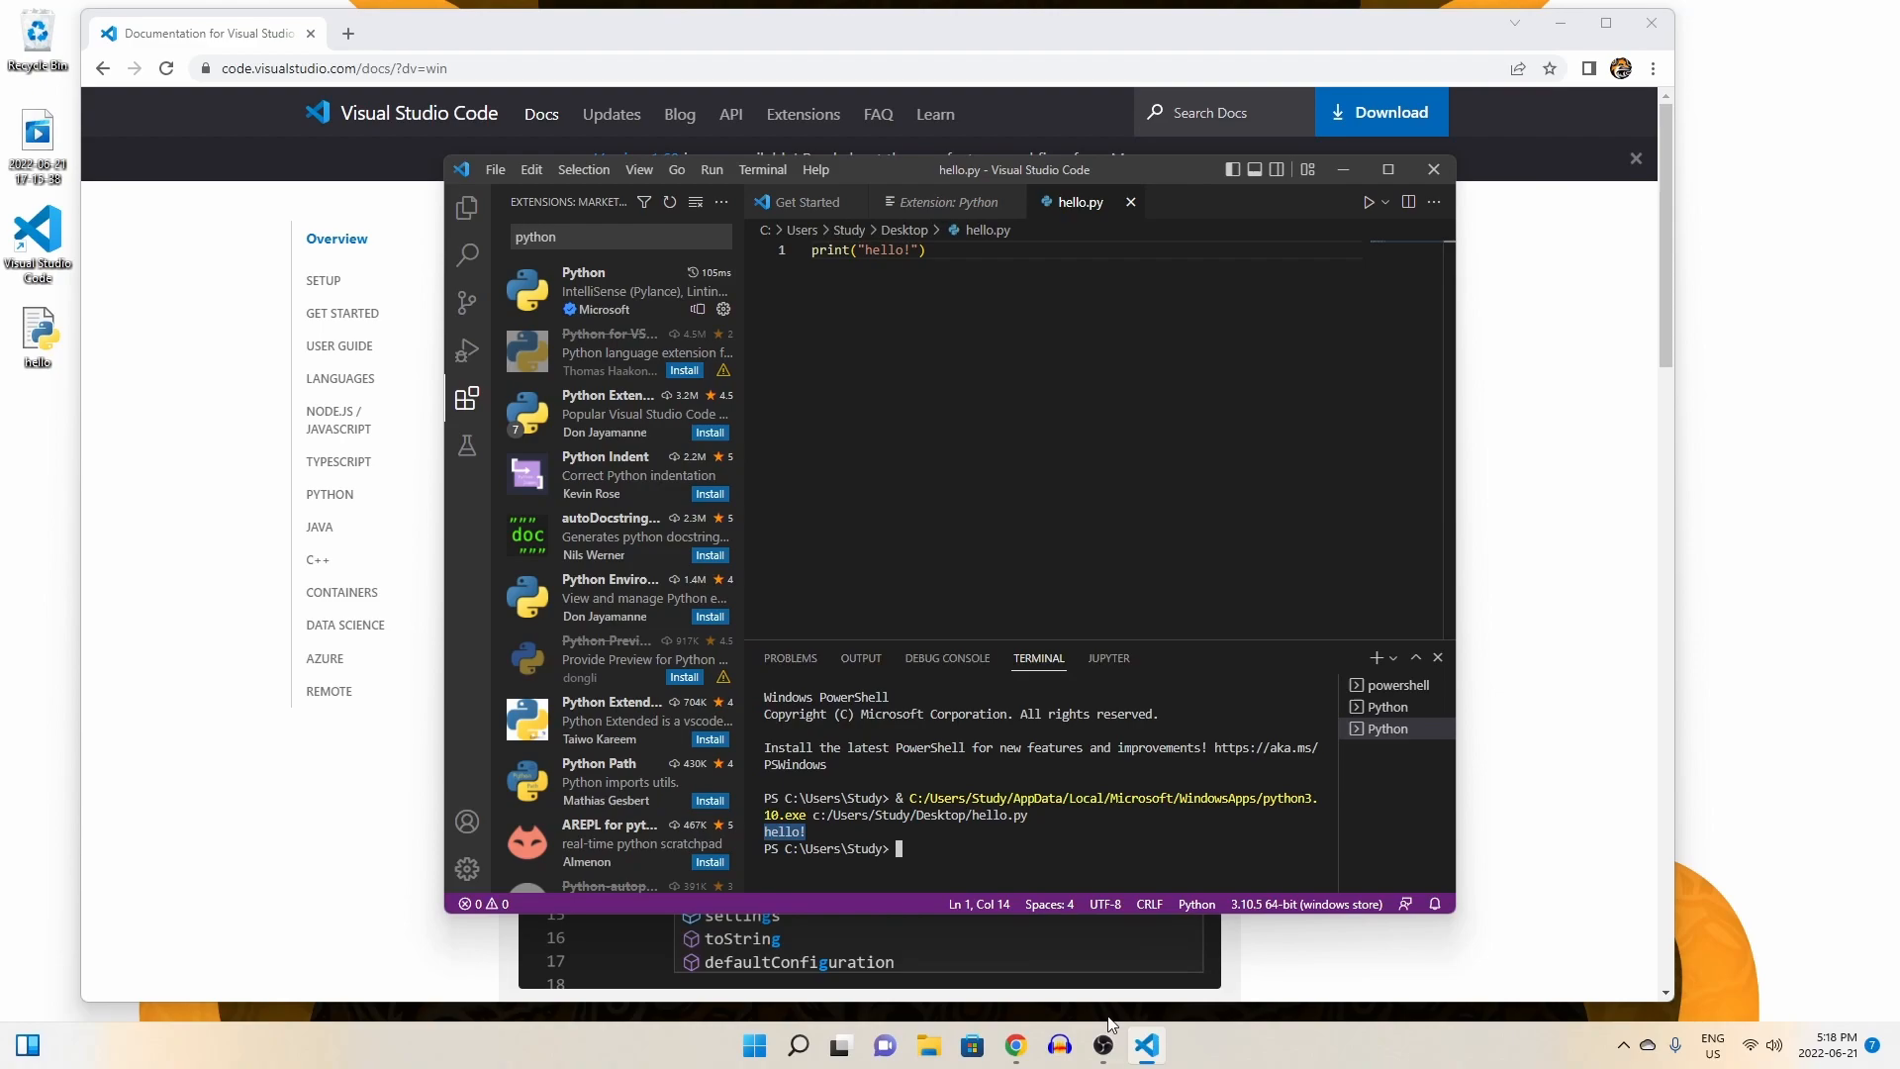